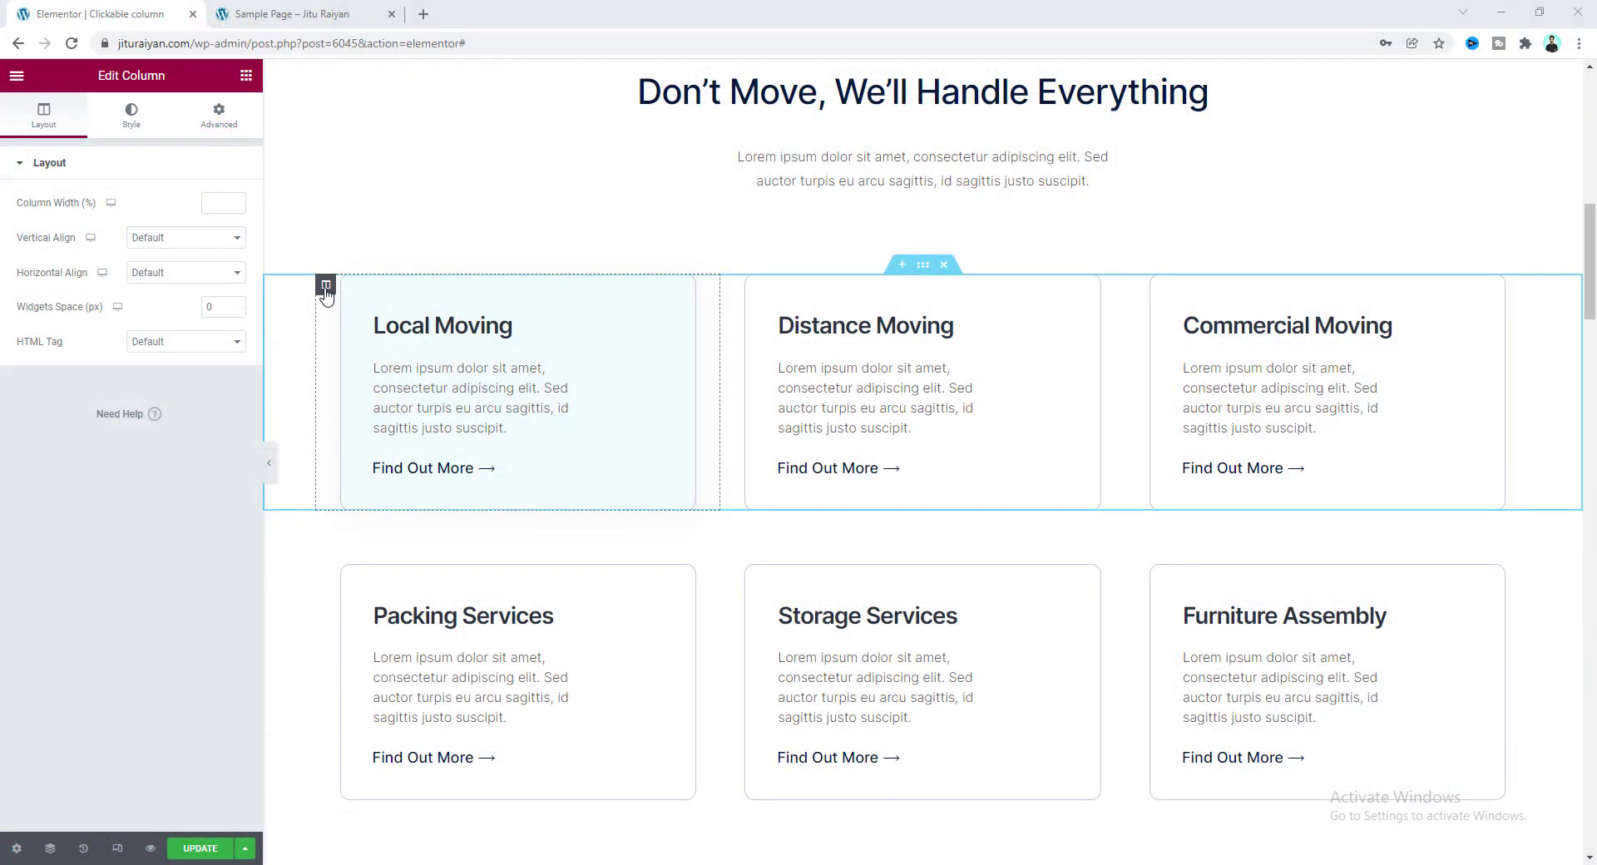
mouse_move(326, 286)
type("link|https://j")
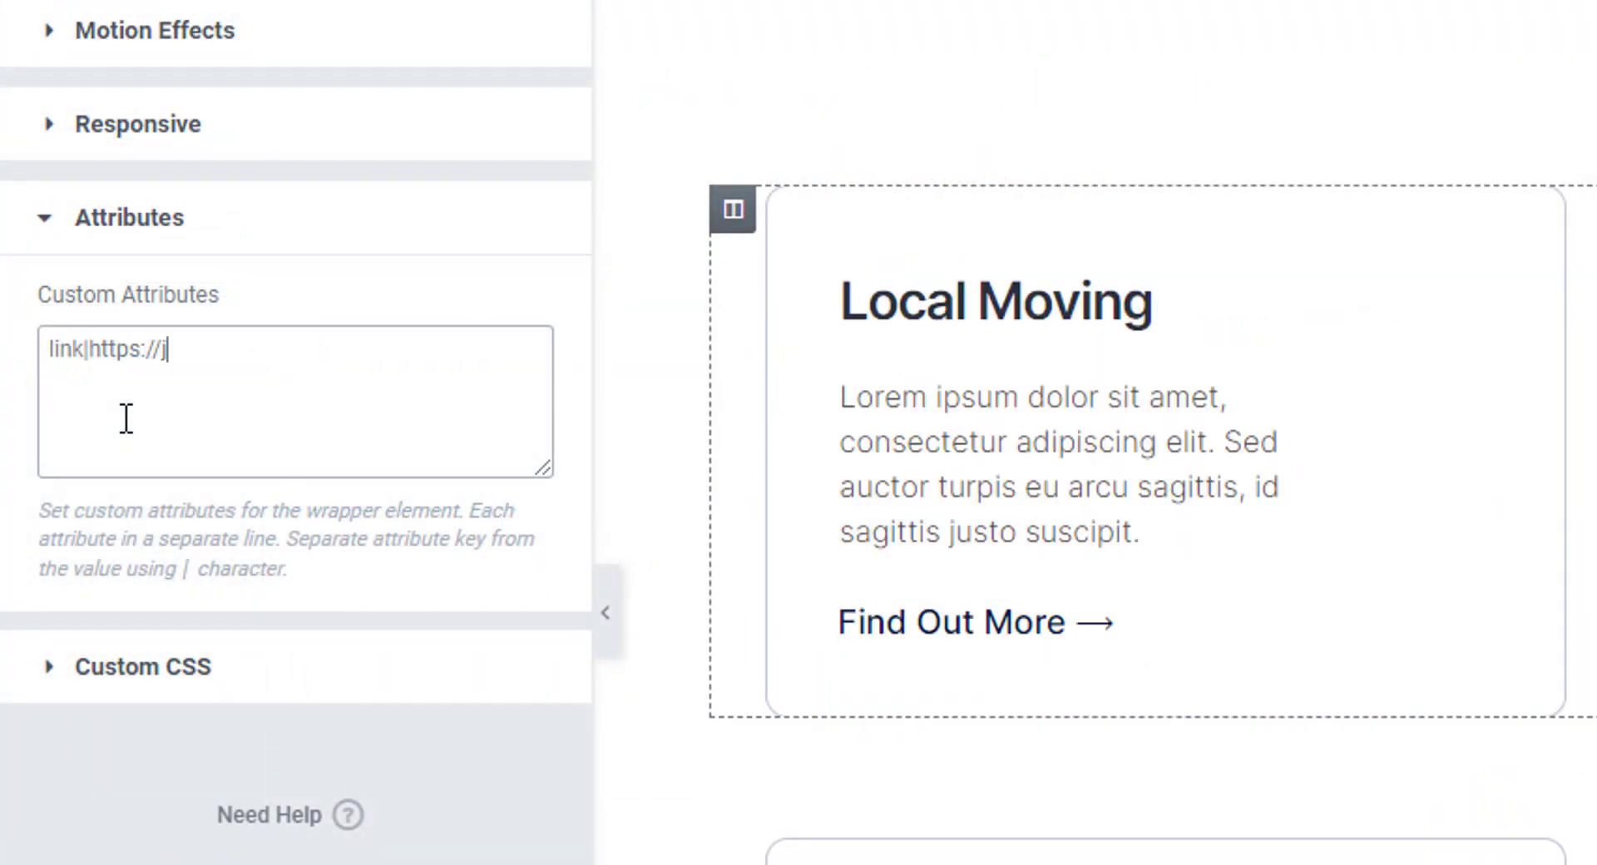
- Scroll down the page to reach the services columns
type("ituraiya")
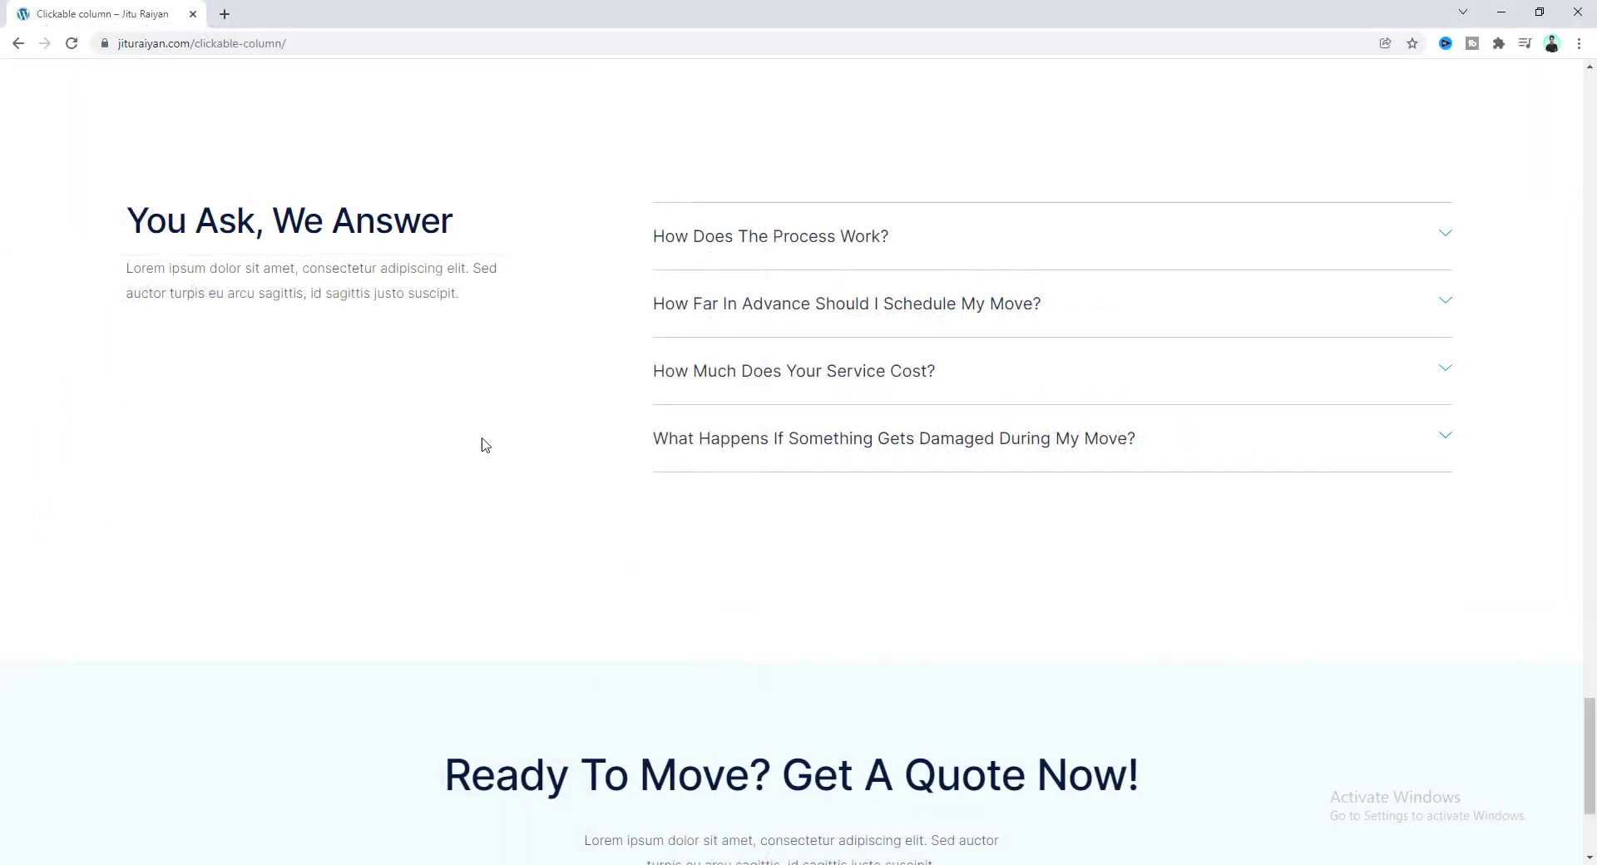
scroll("down", 3)
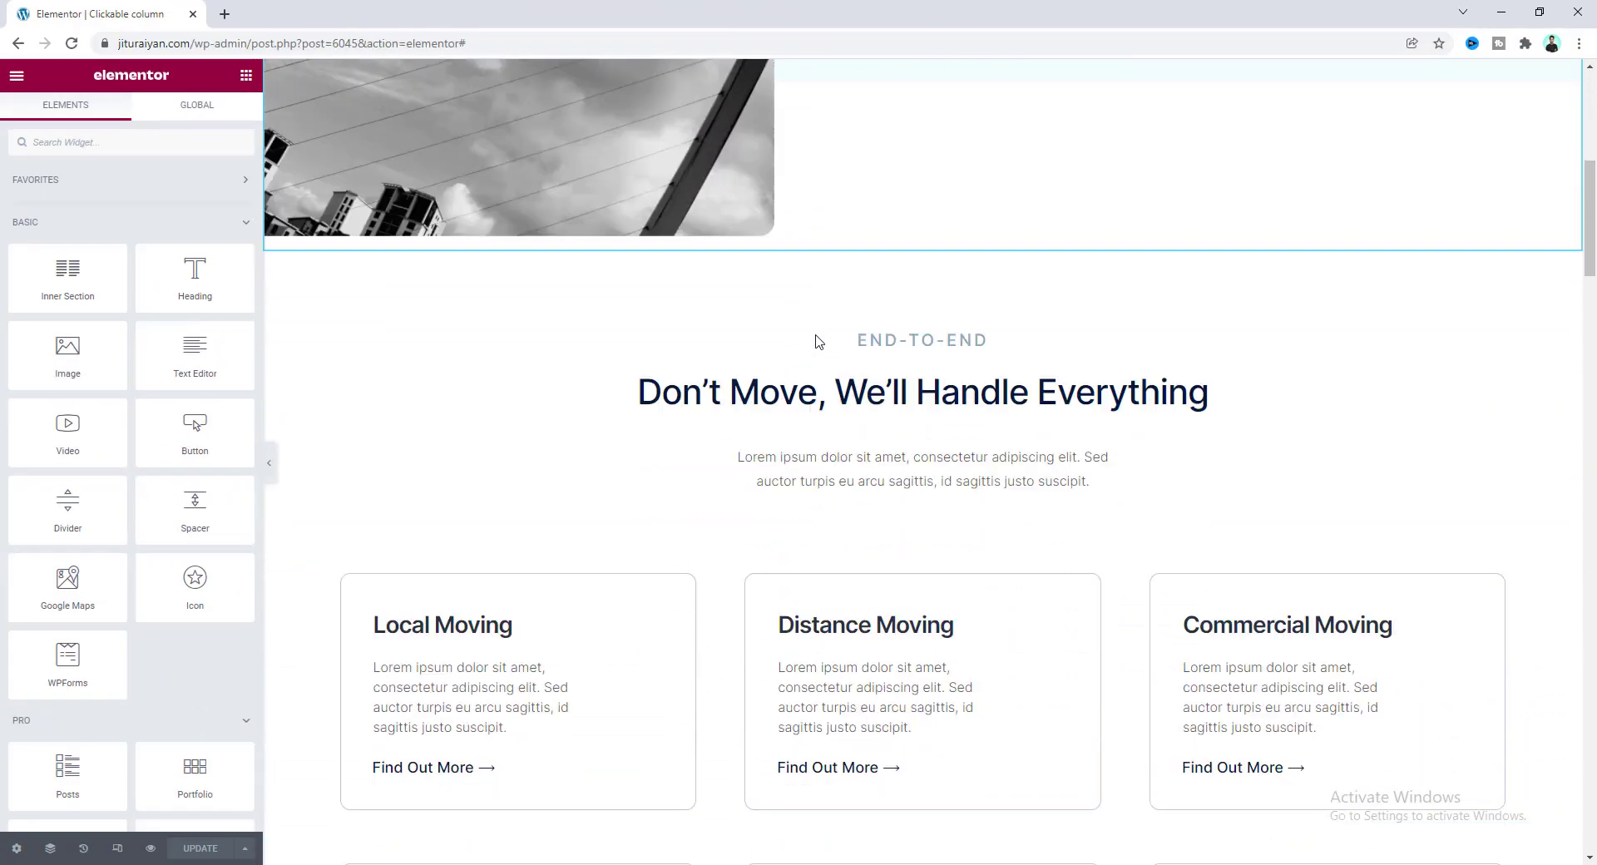
scroll("down", 3)
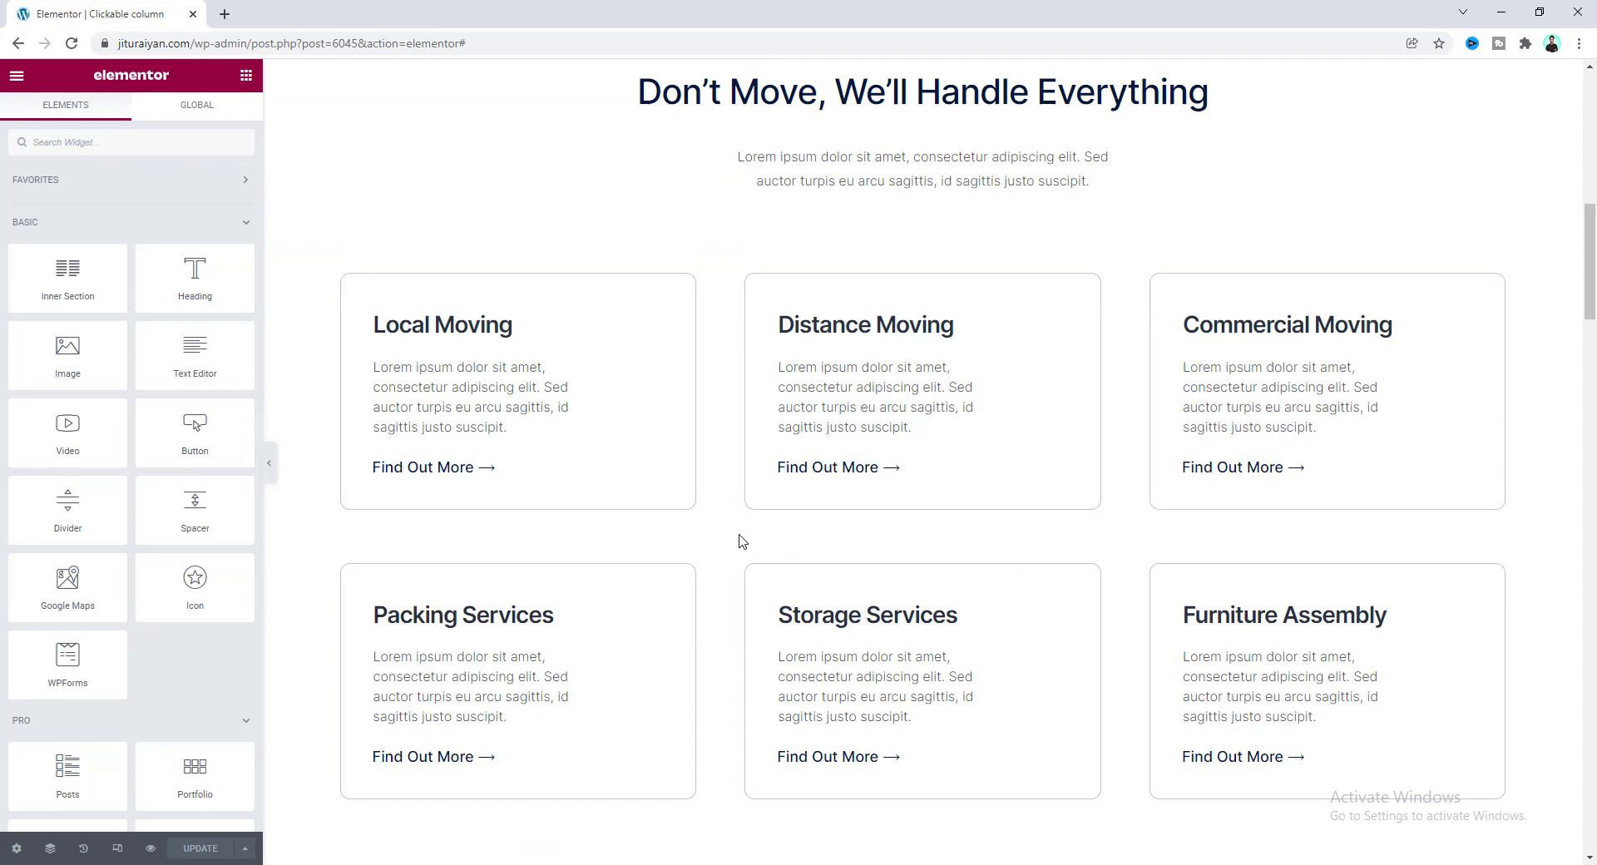
scroll("down", 3)
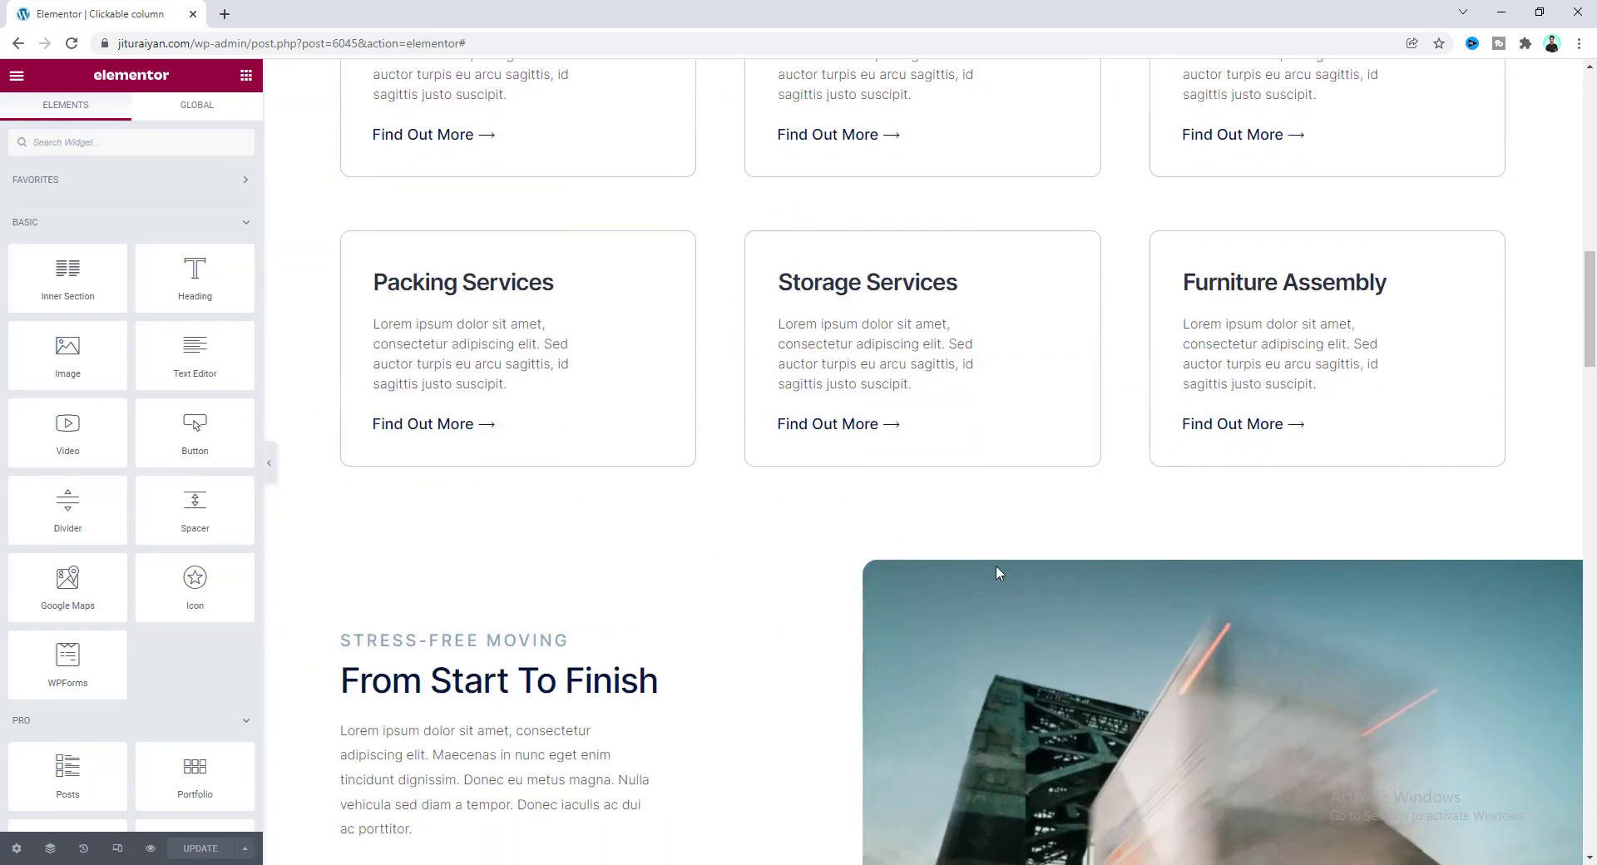
mouse_move(736, 536)
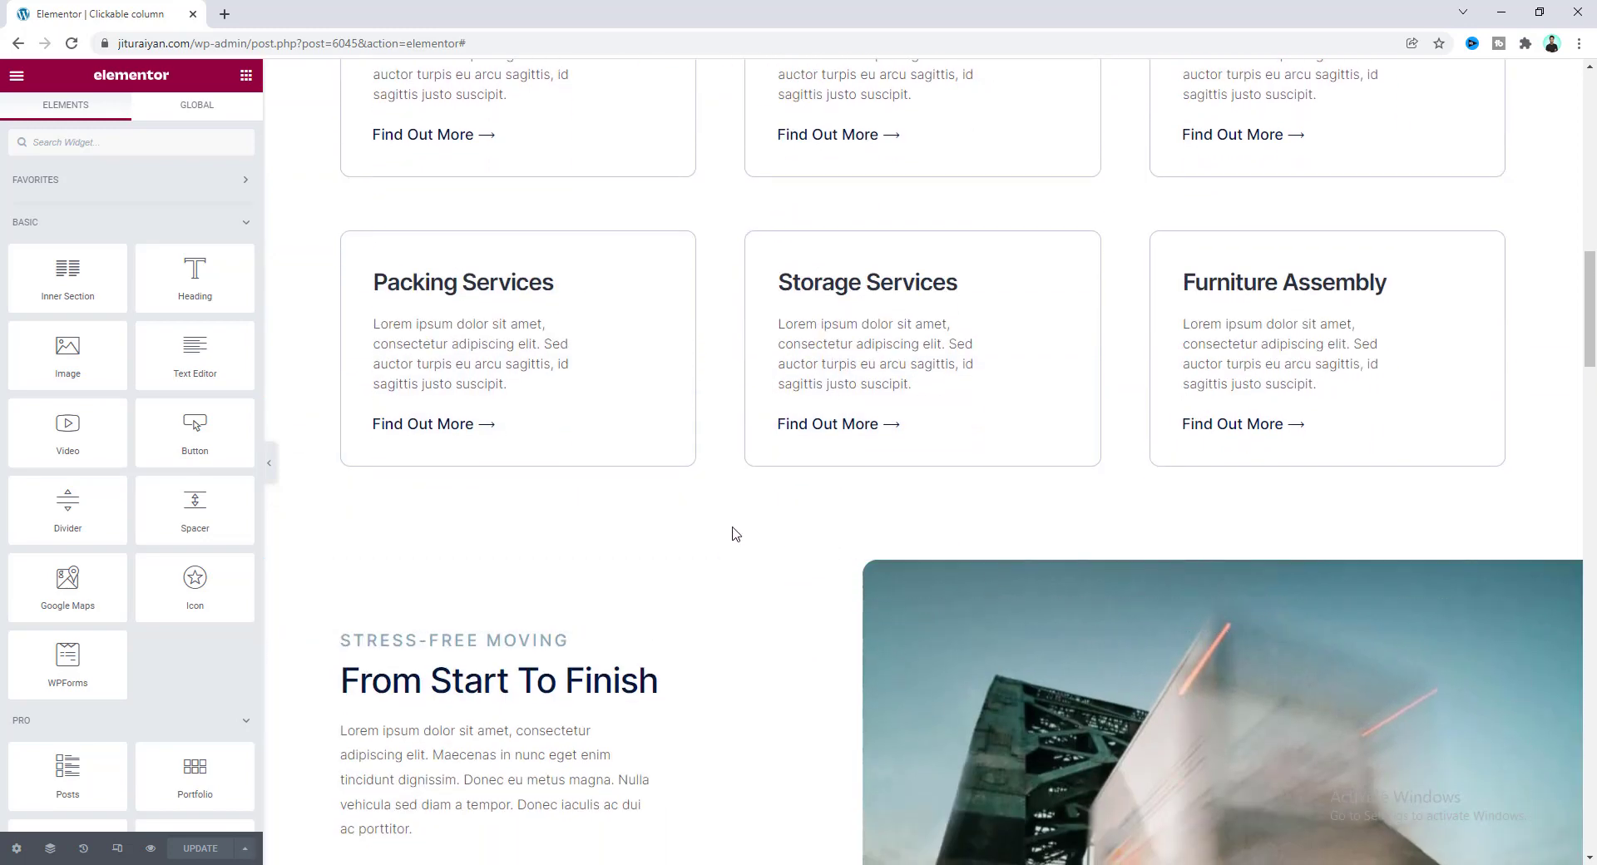
mouse_move(910, 511)
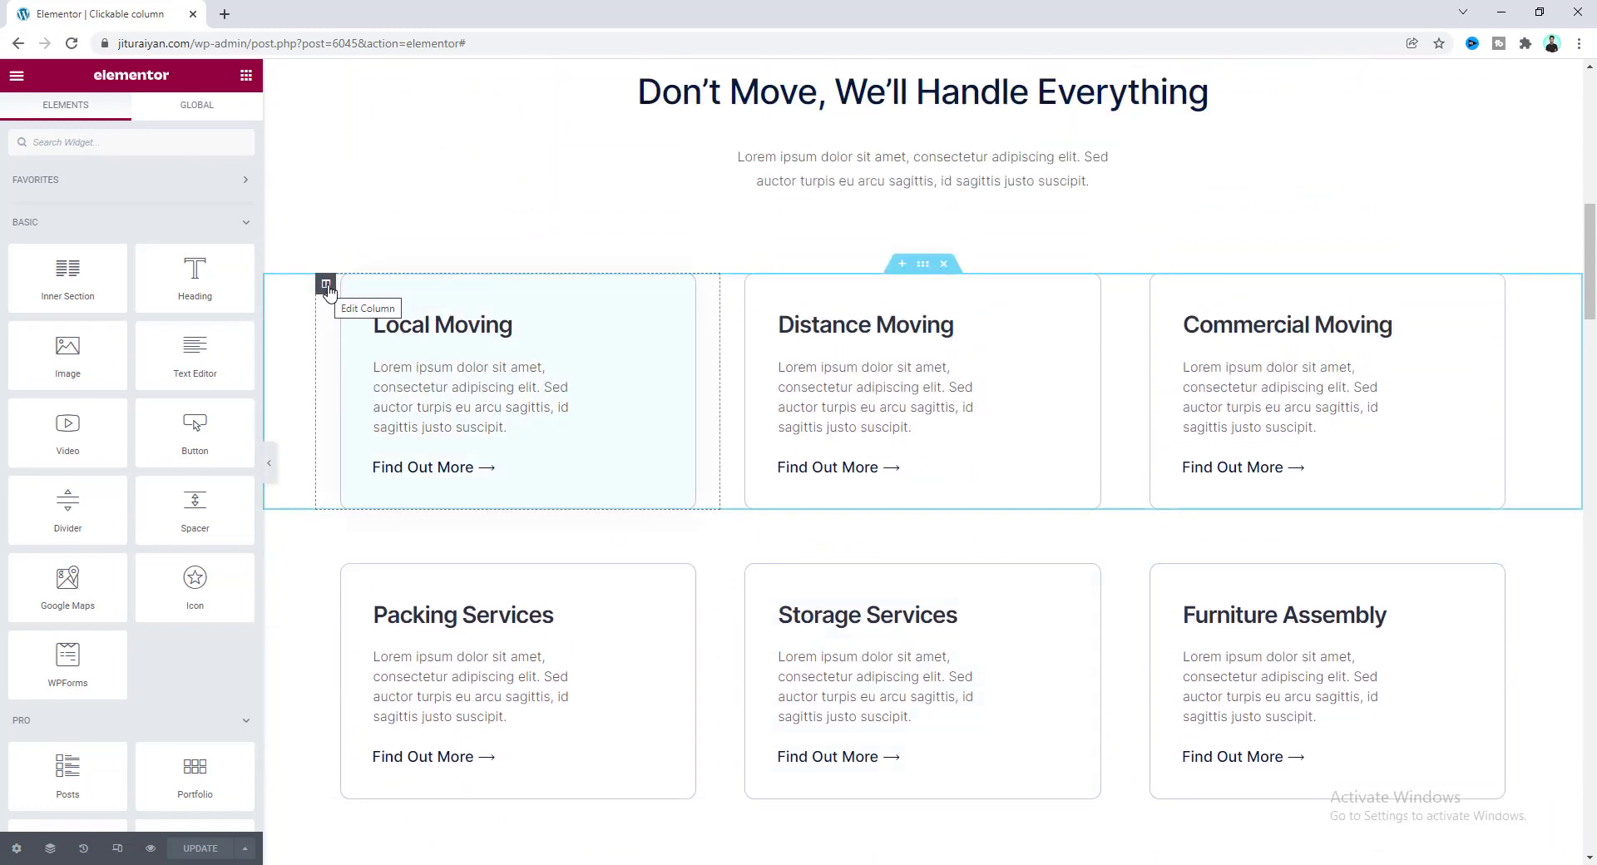
left_click(326, 285)
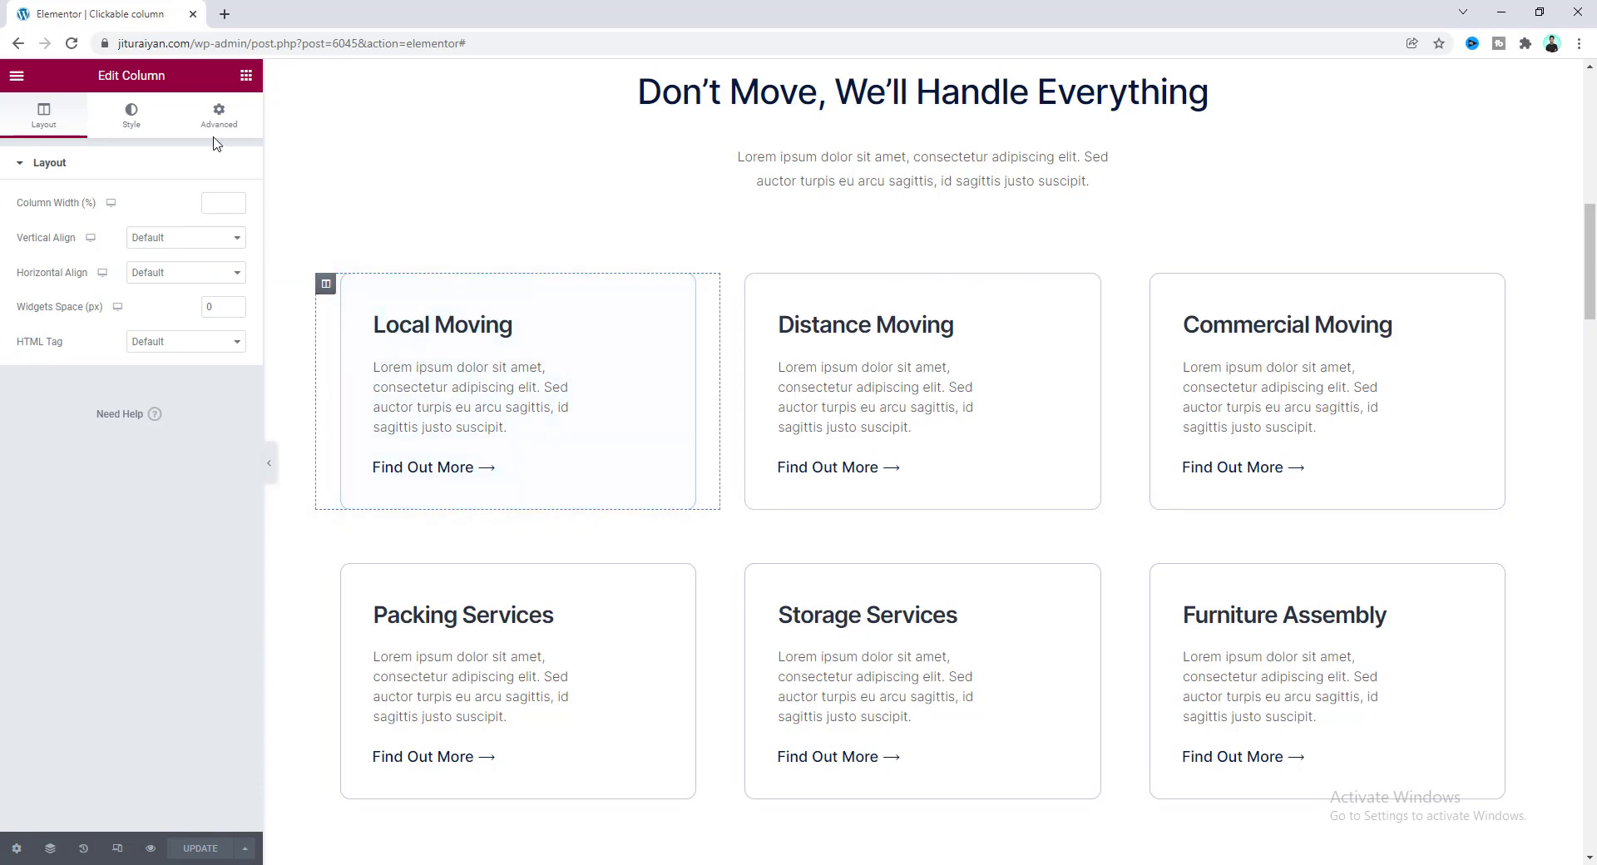
left_click(218, 115)
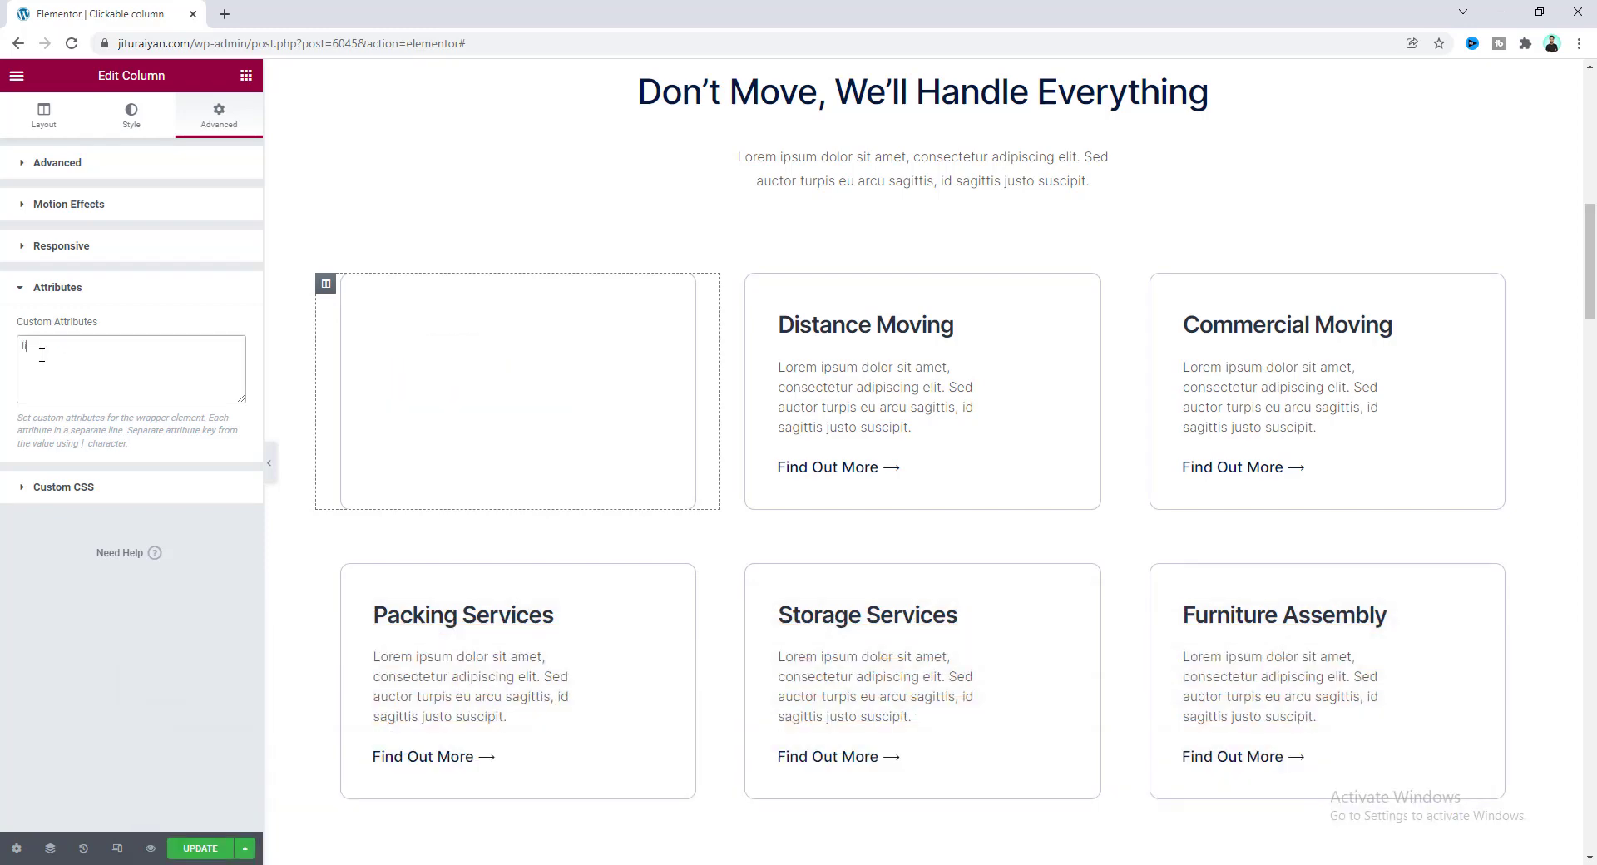
type("link")
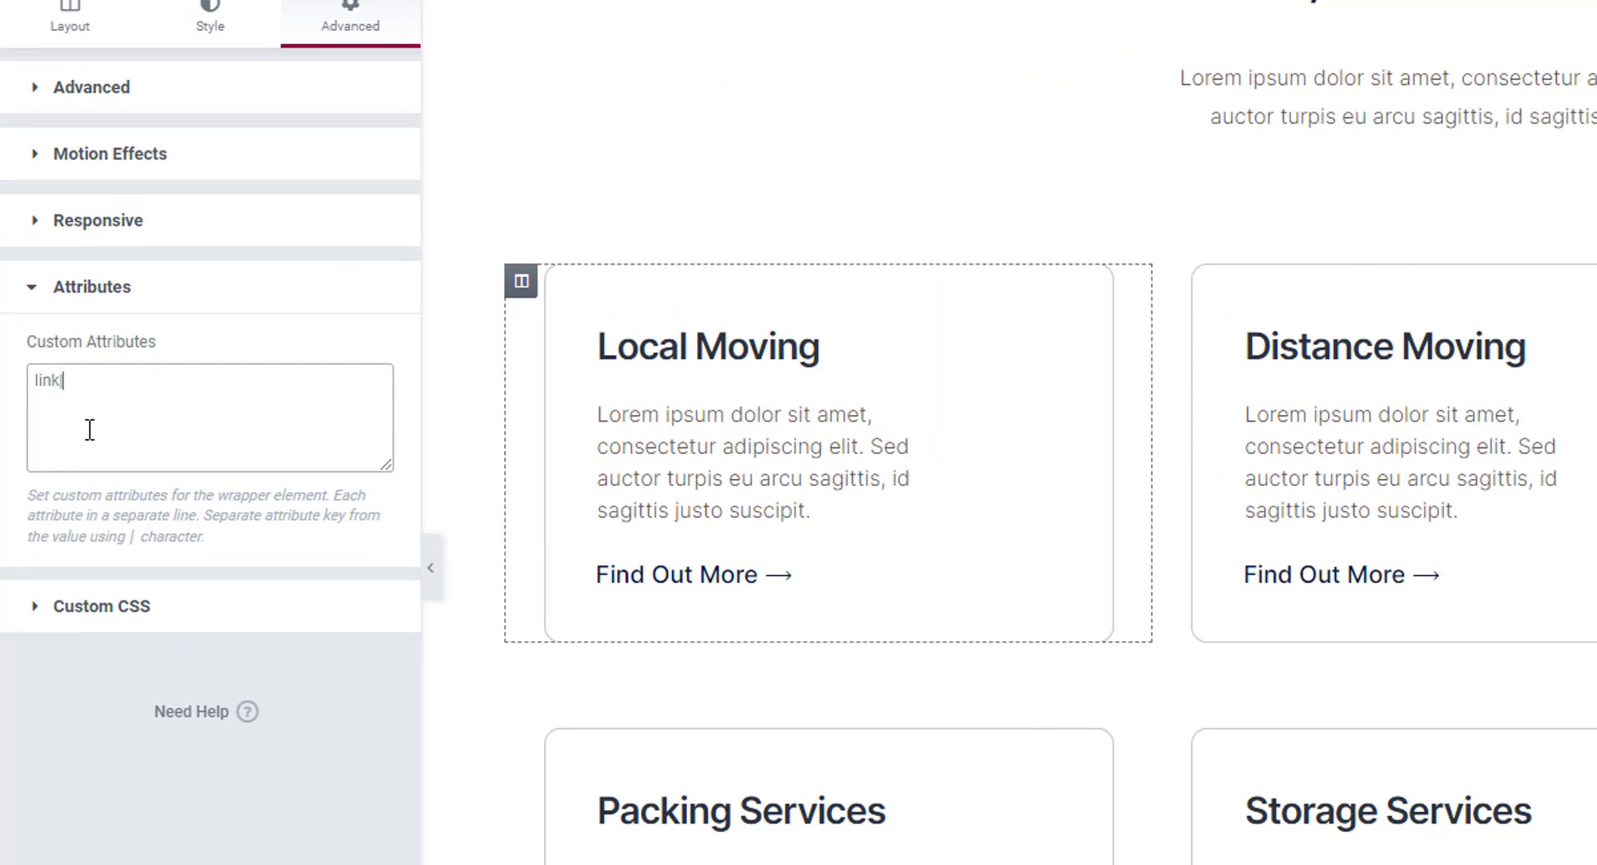
type("|https://jitura")
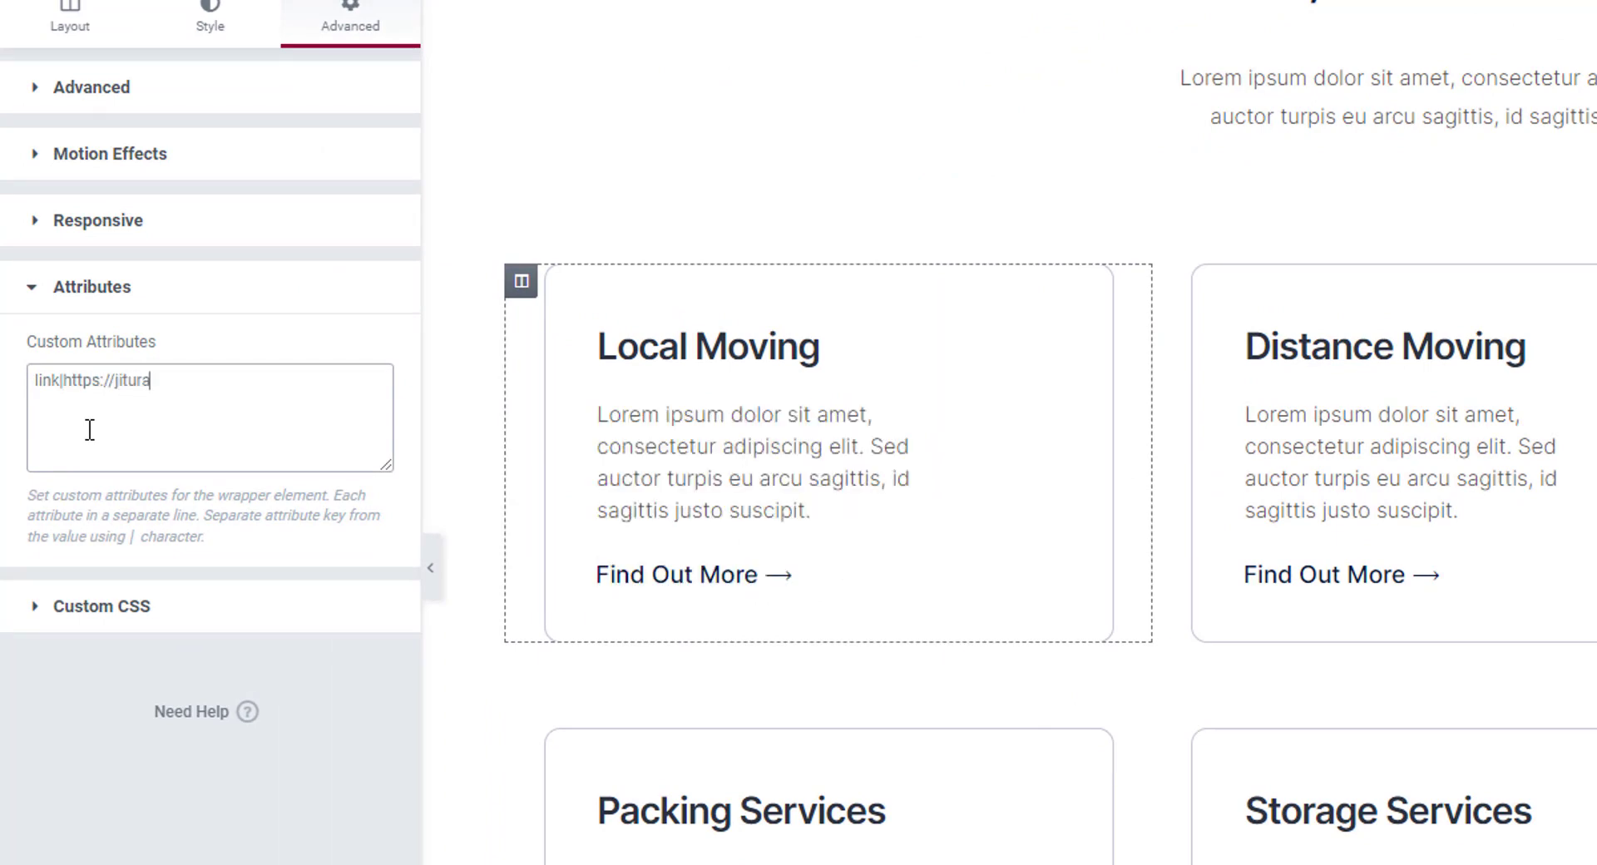
type("iyan.com/sample-page/")
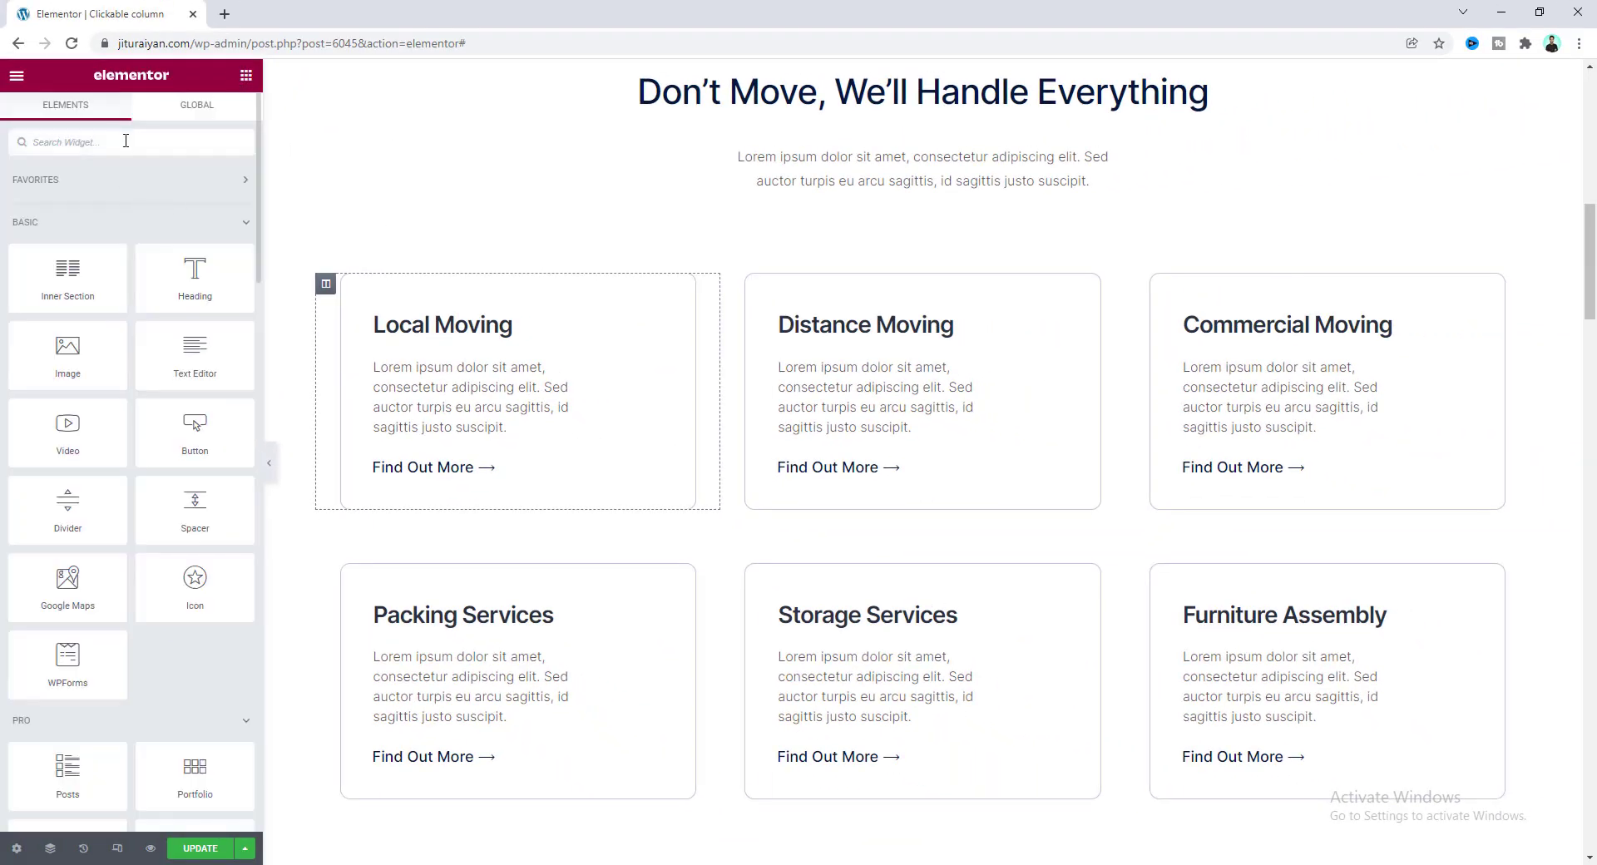
- Add an HTML widget loading jquery-3.6.0.min.js from code.jquery.com via a script tag
type("html")
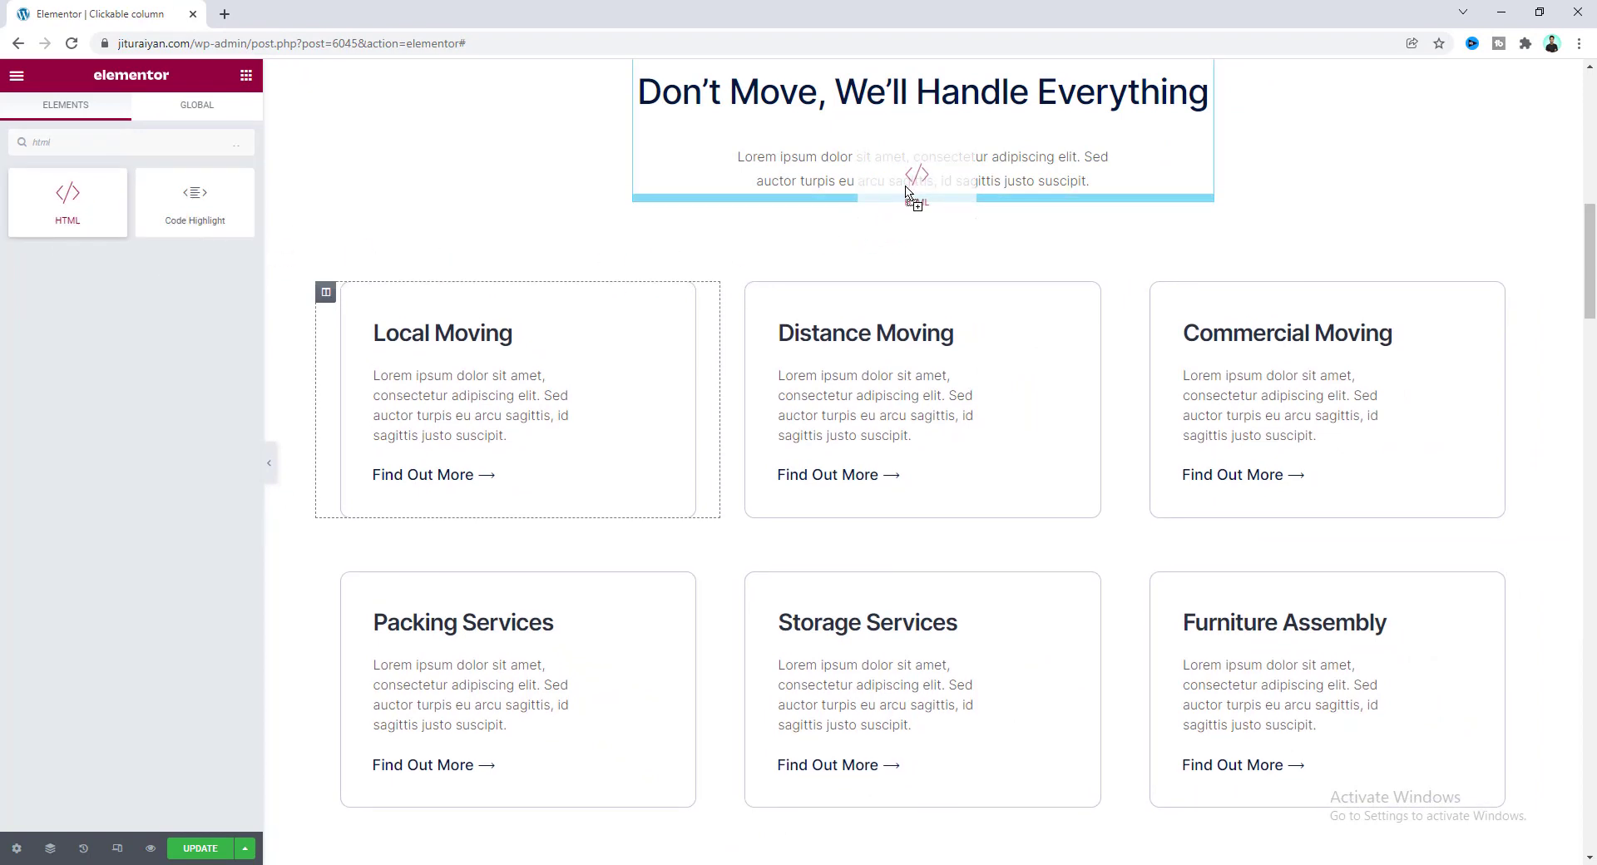
left_click(67, 201)
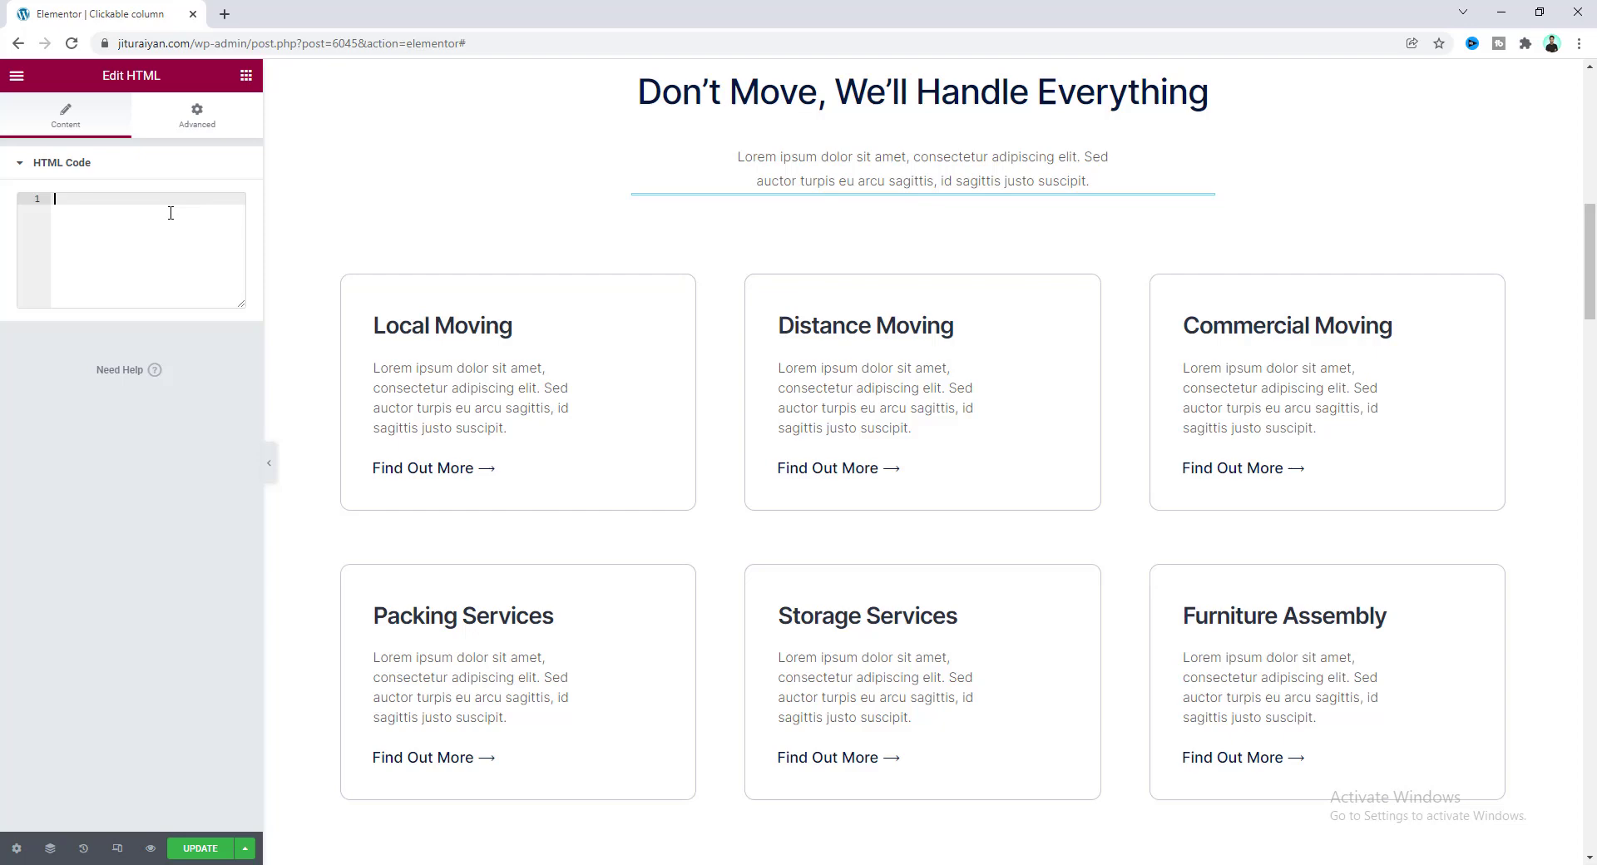
type("<script src=\"https://code.jquery.com/jquery-3.6.0.min.js\"></script>")
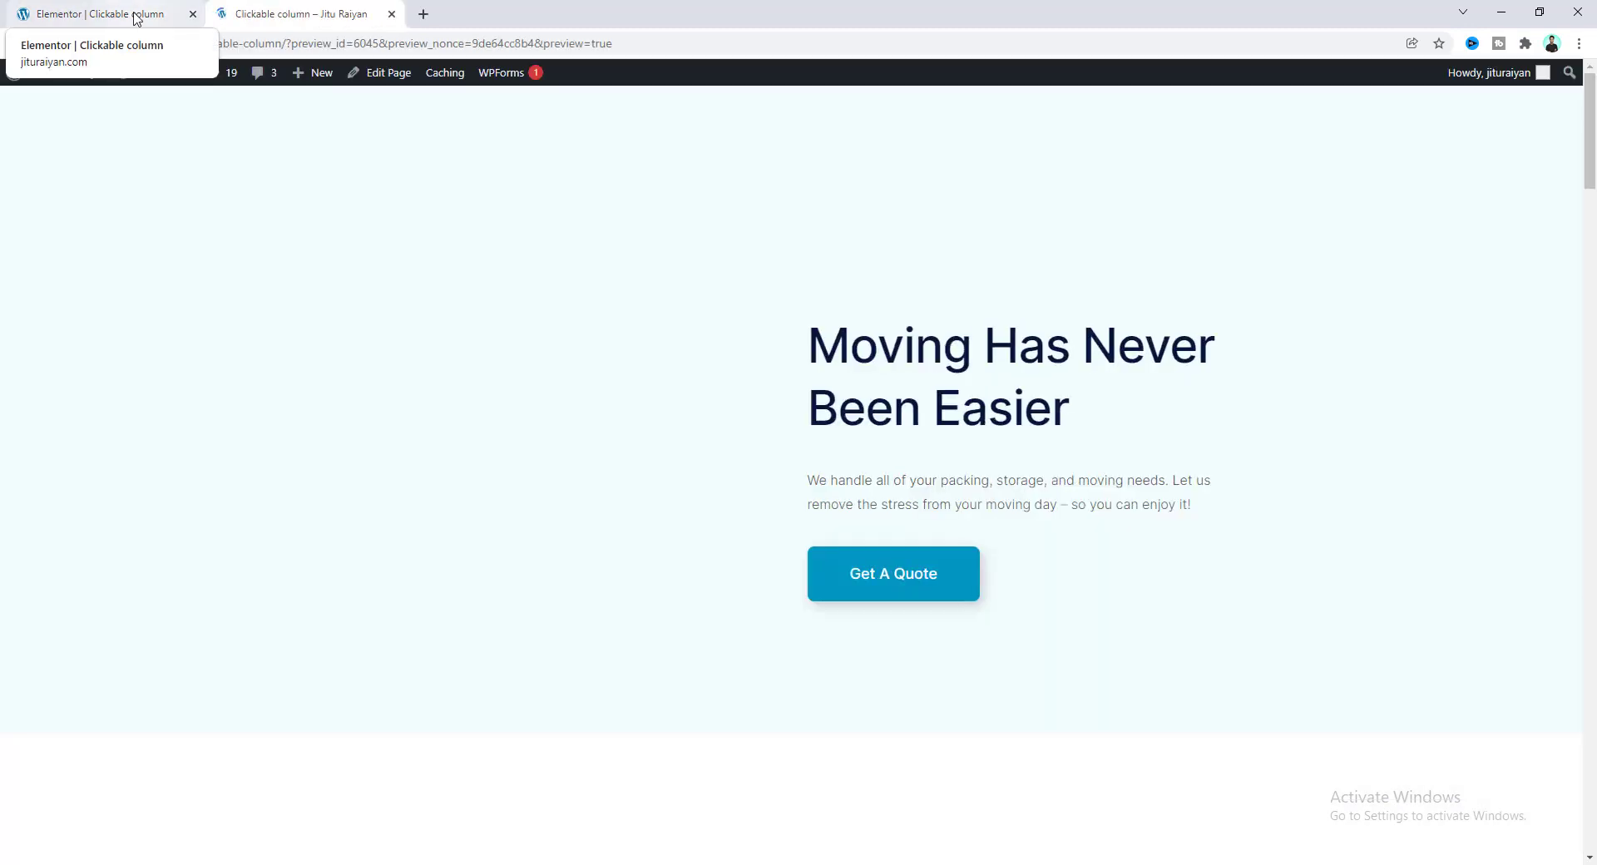
- Test the Local Moving card's link in preview, then add a newtab attribute line to the column
scroll("down", 3)
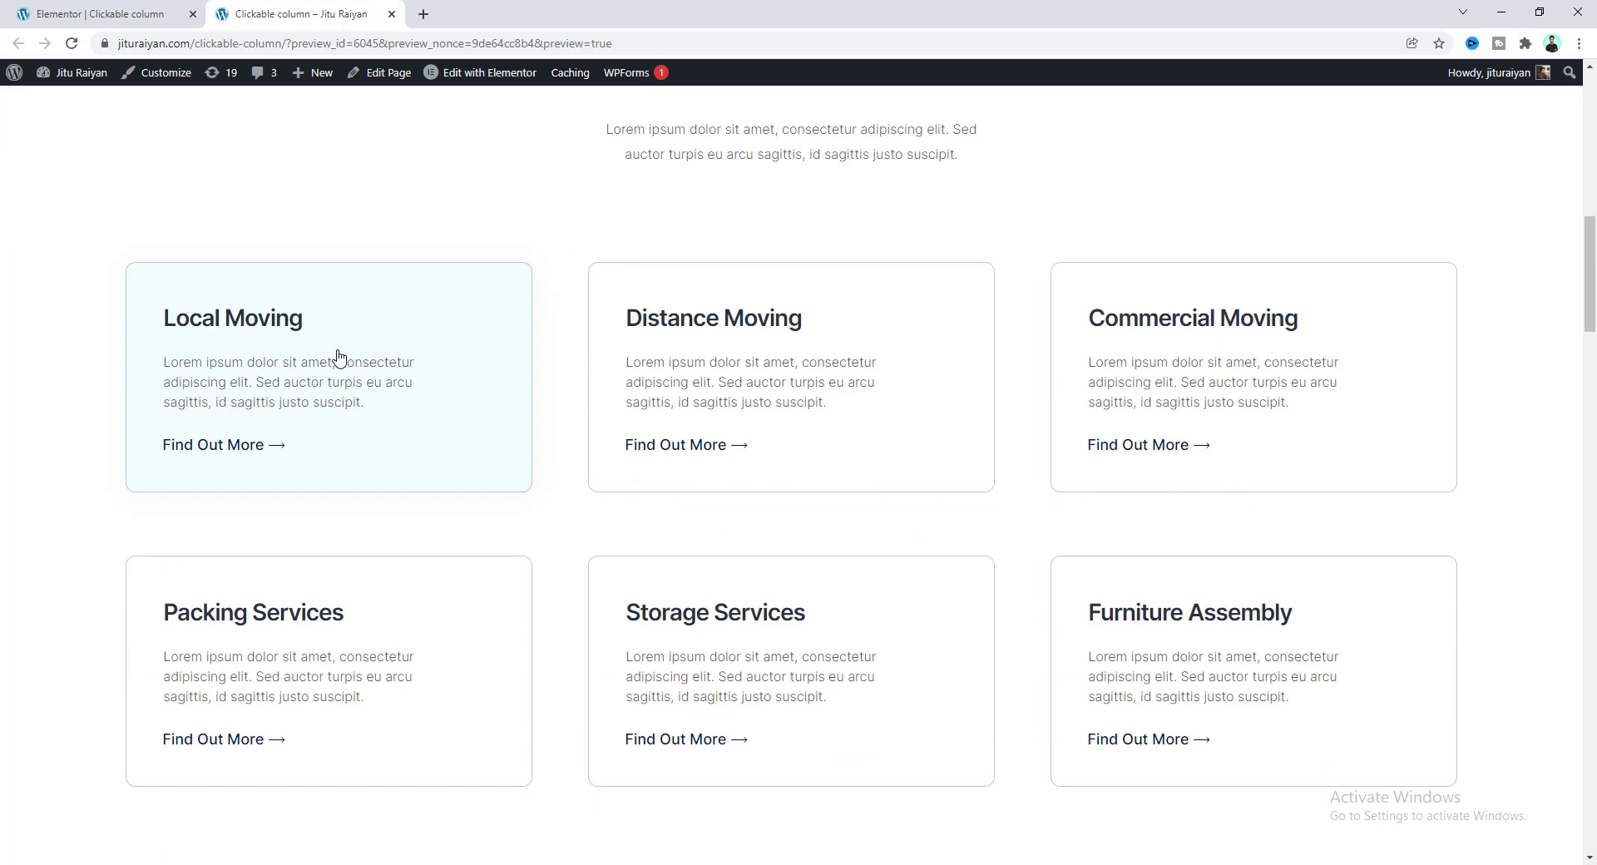
left_click(327, 377)
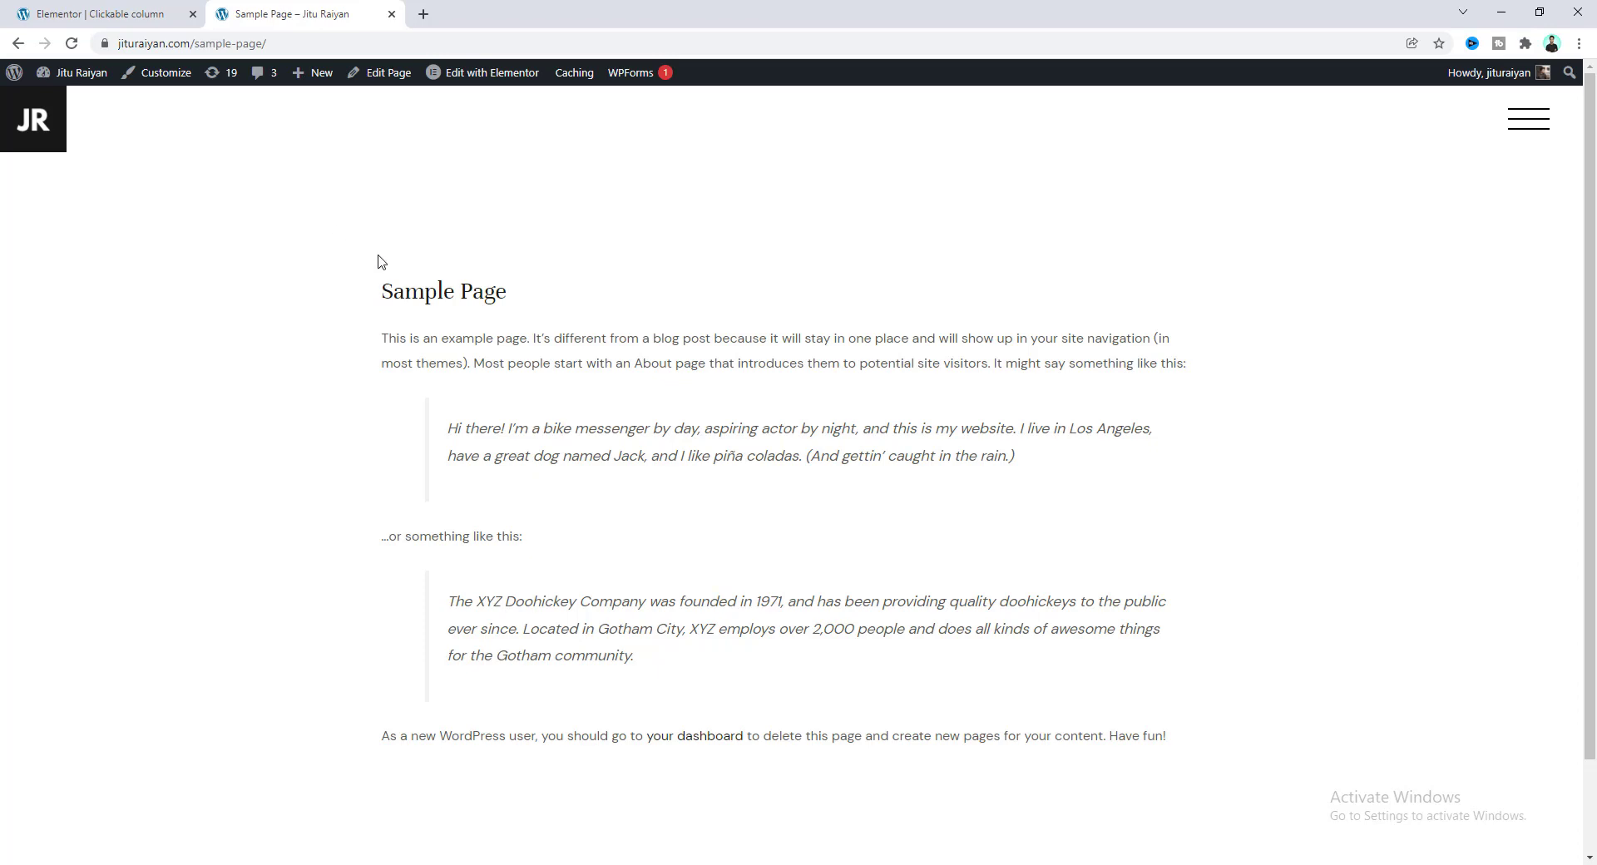
left_click(96, 13)
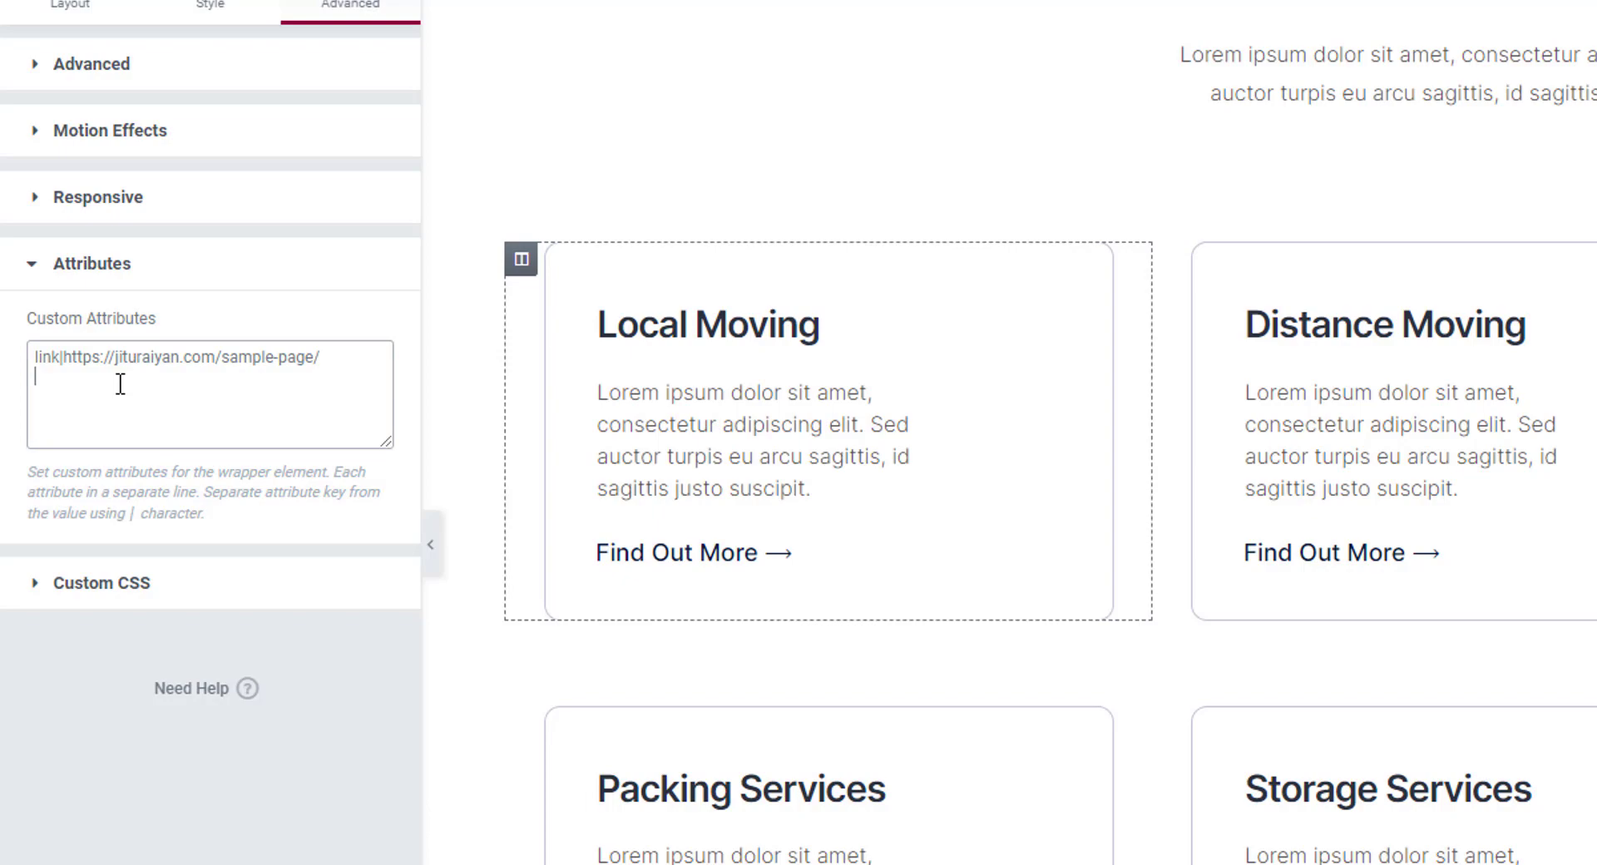
type("new")
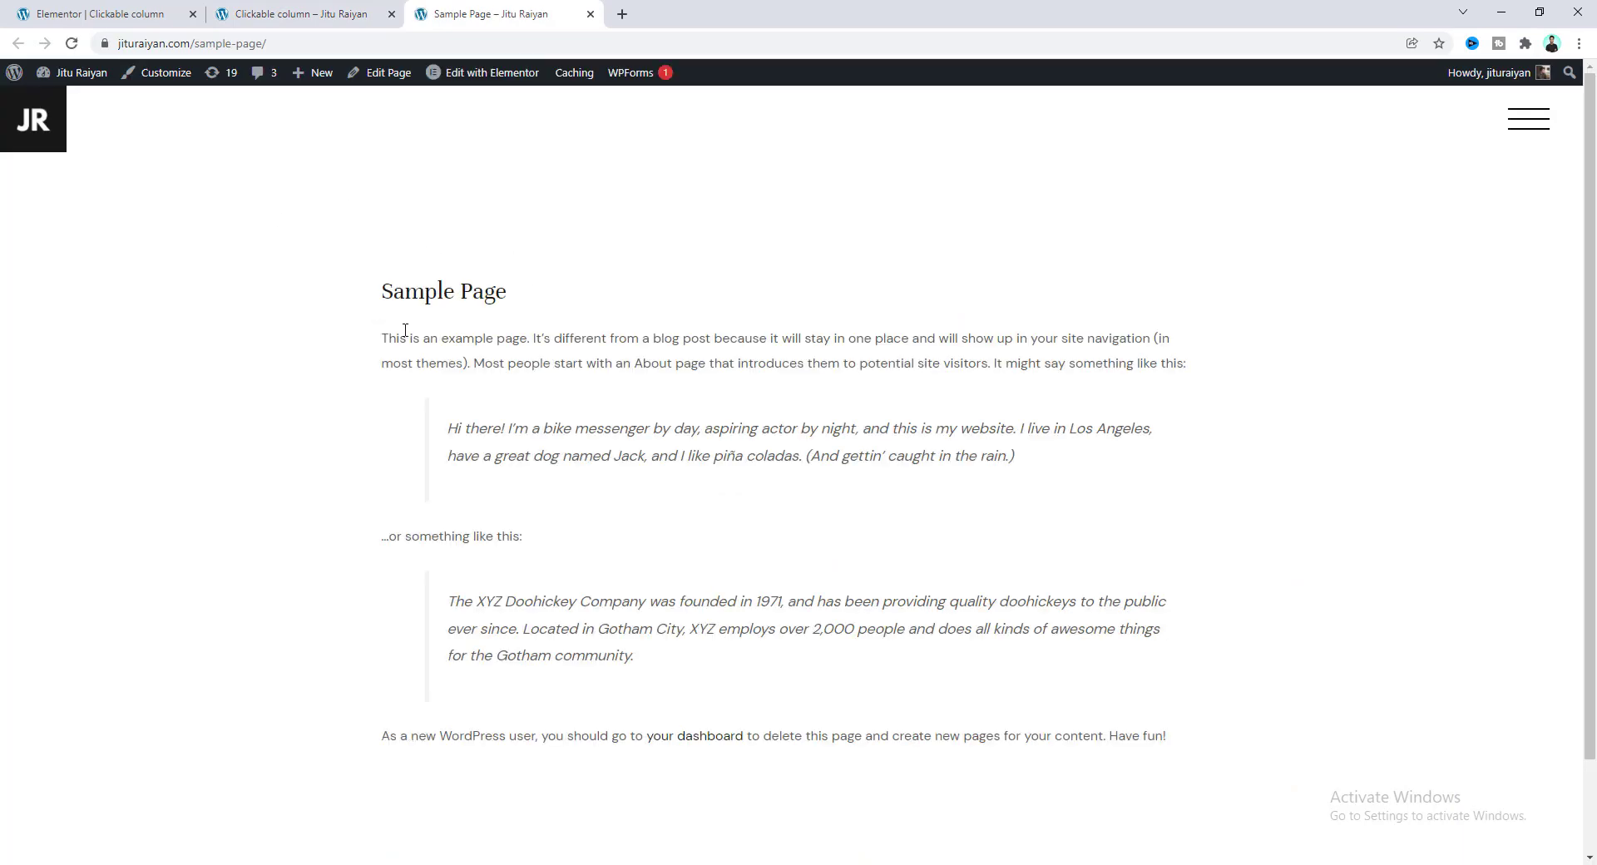
mouse_move(346, 283)
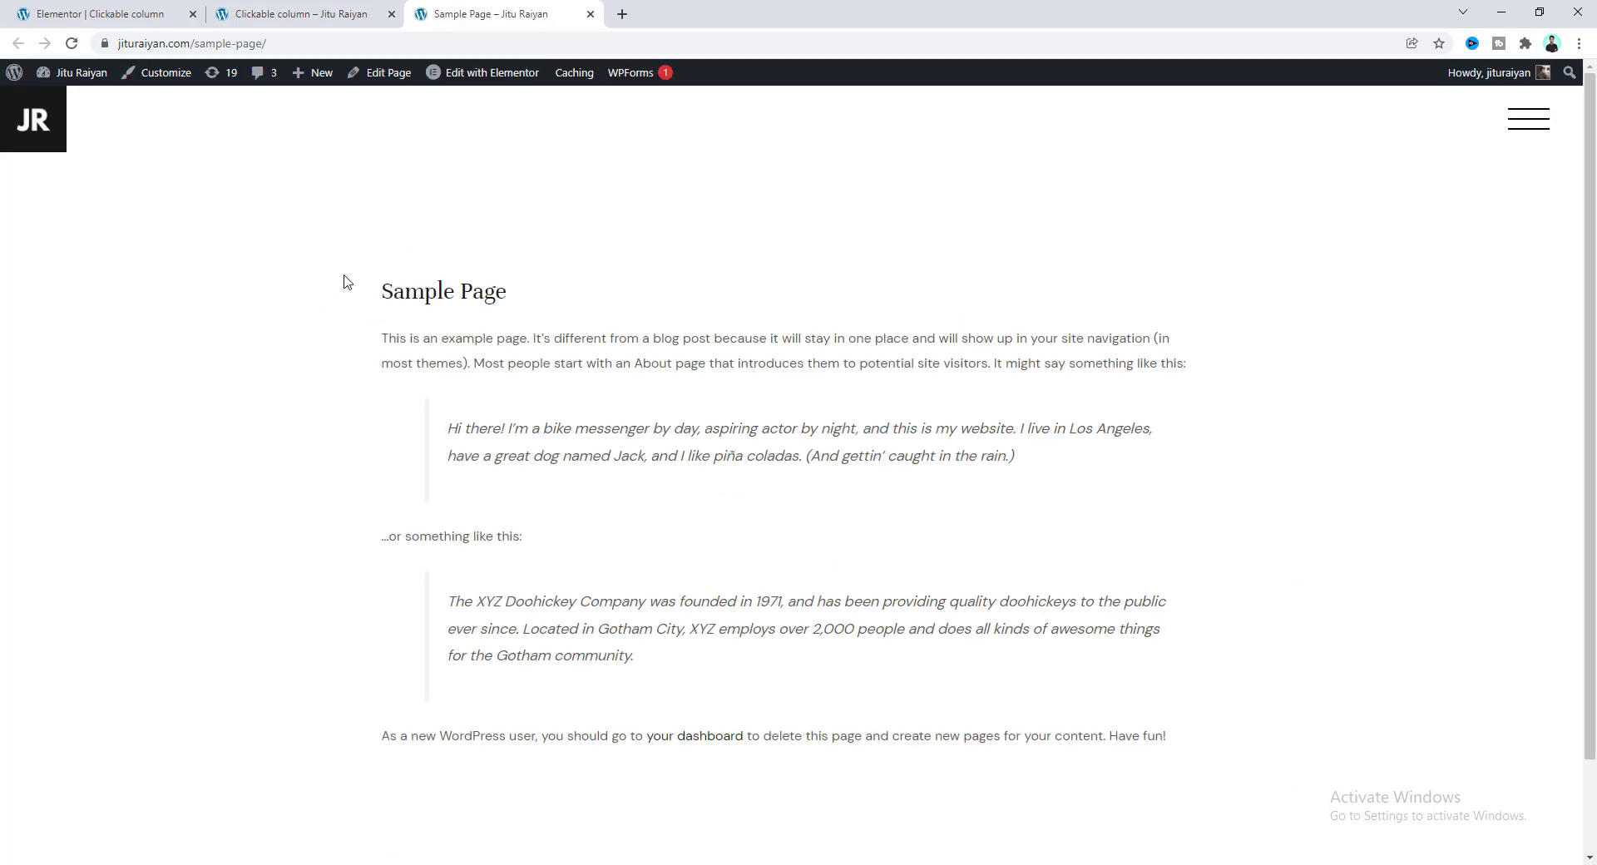
- Review the Local Moving link attribute, then show the Distance Moving column's Attributes
left_click(97, 13)
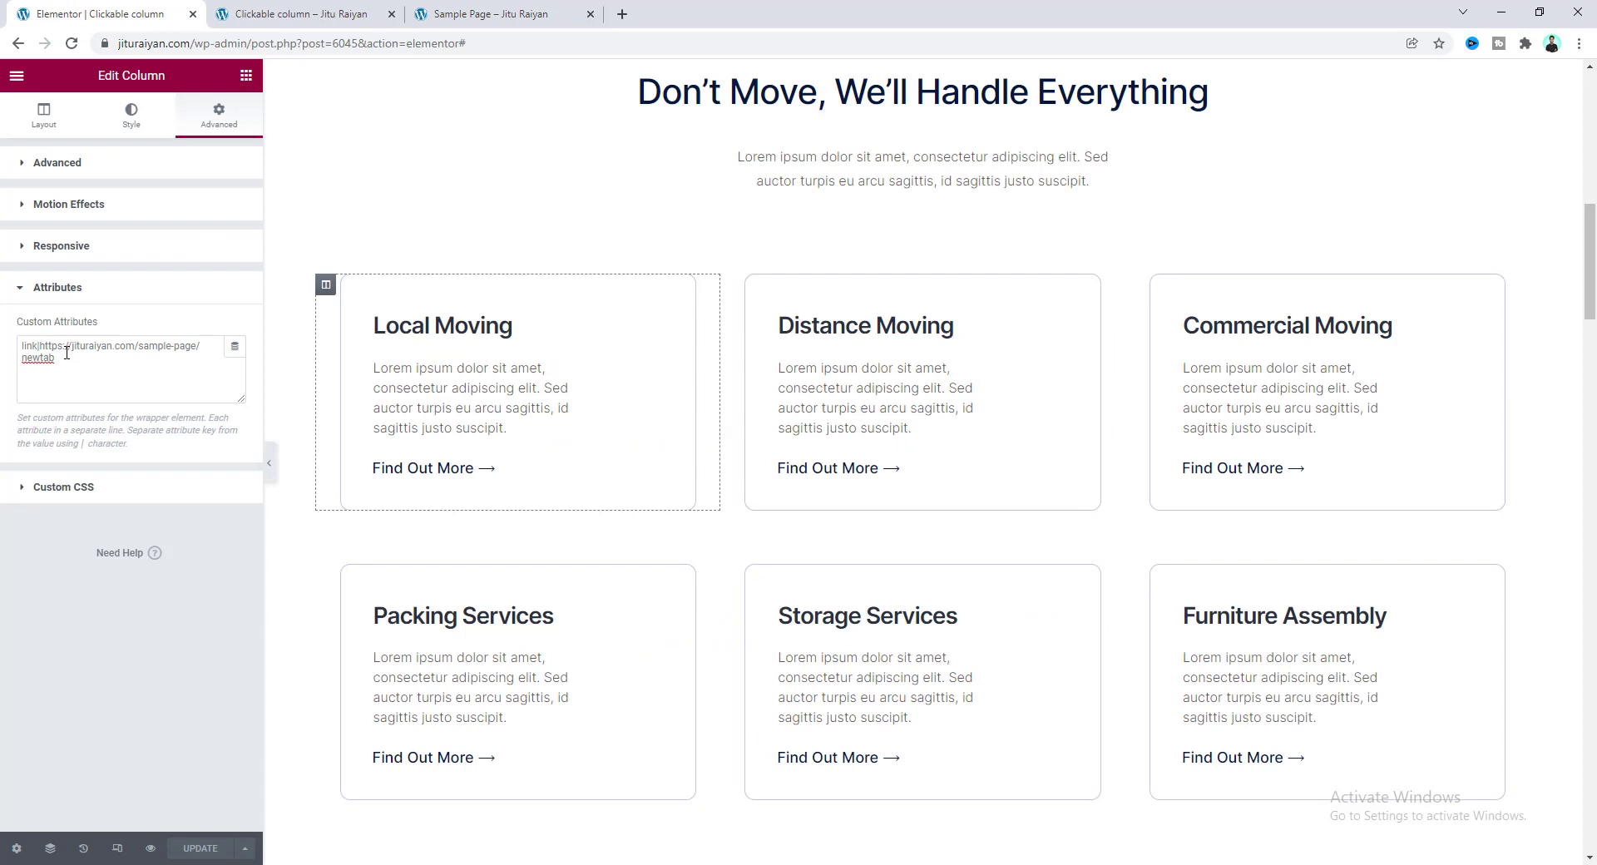
double_click(38, 358)
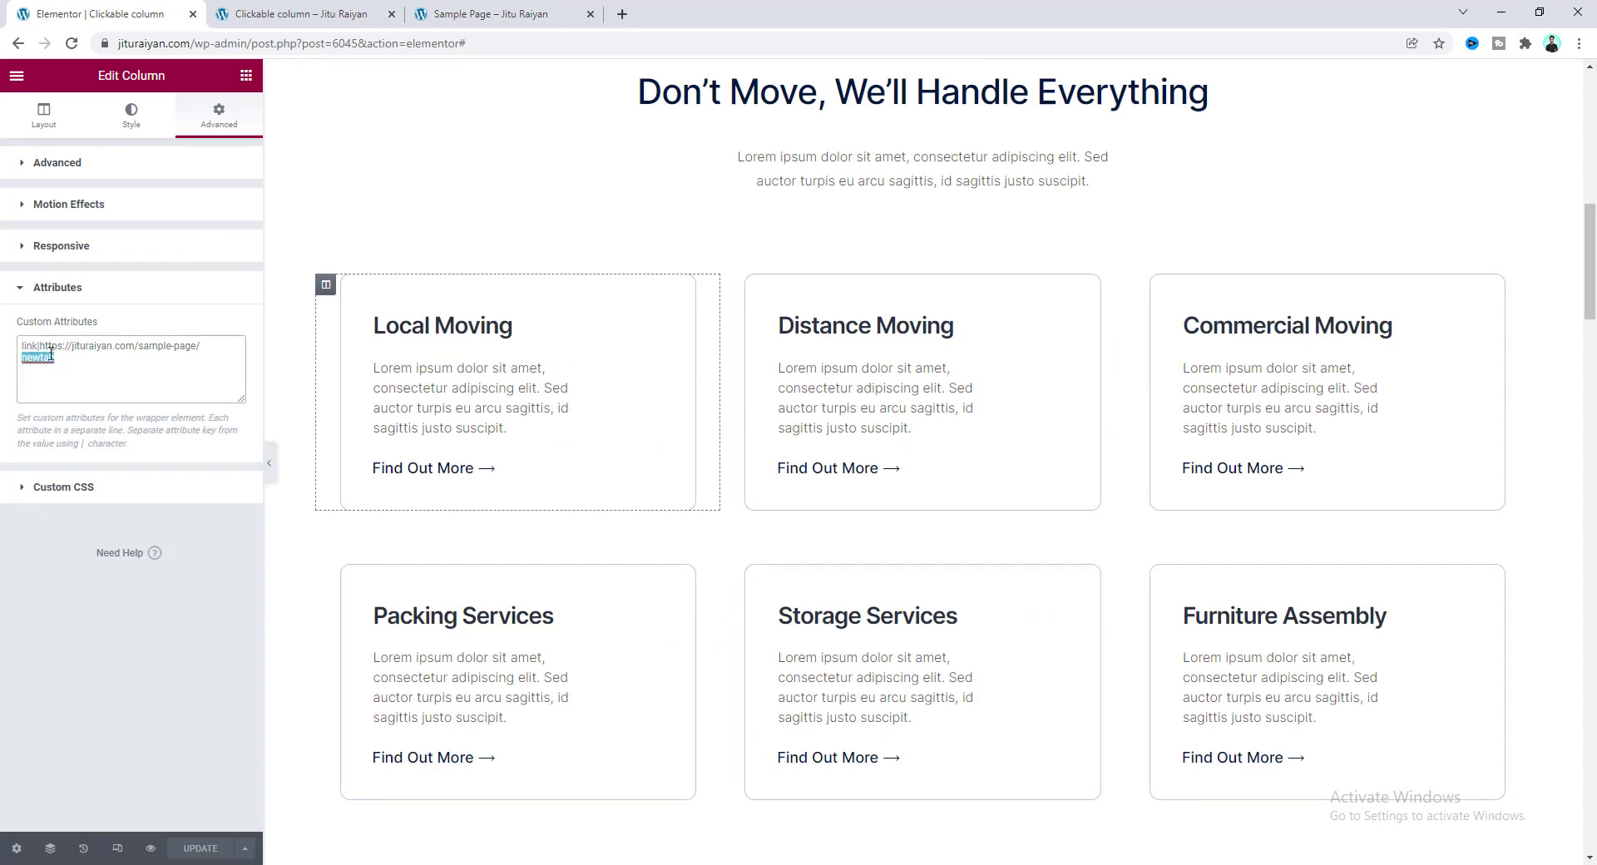
left_click(557, 483)
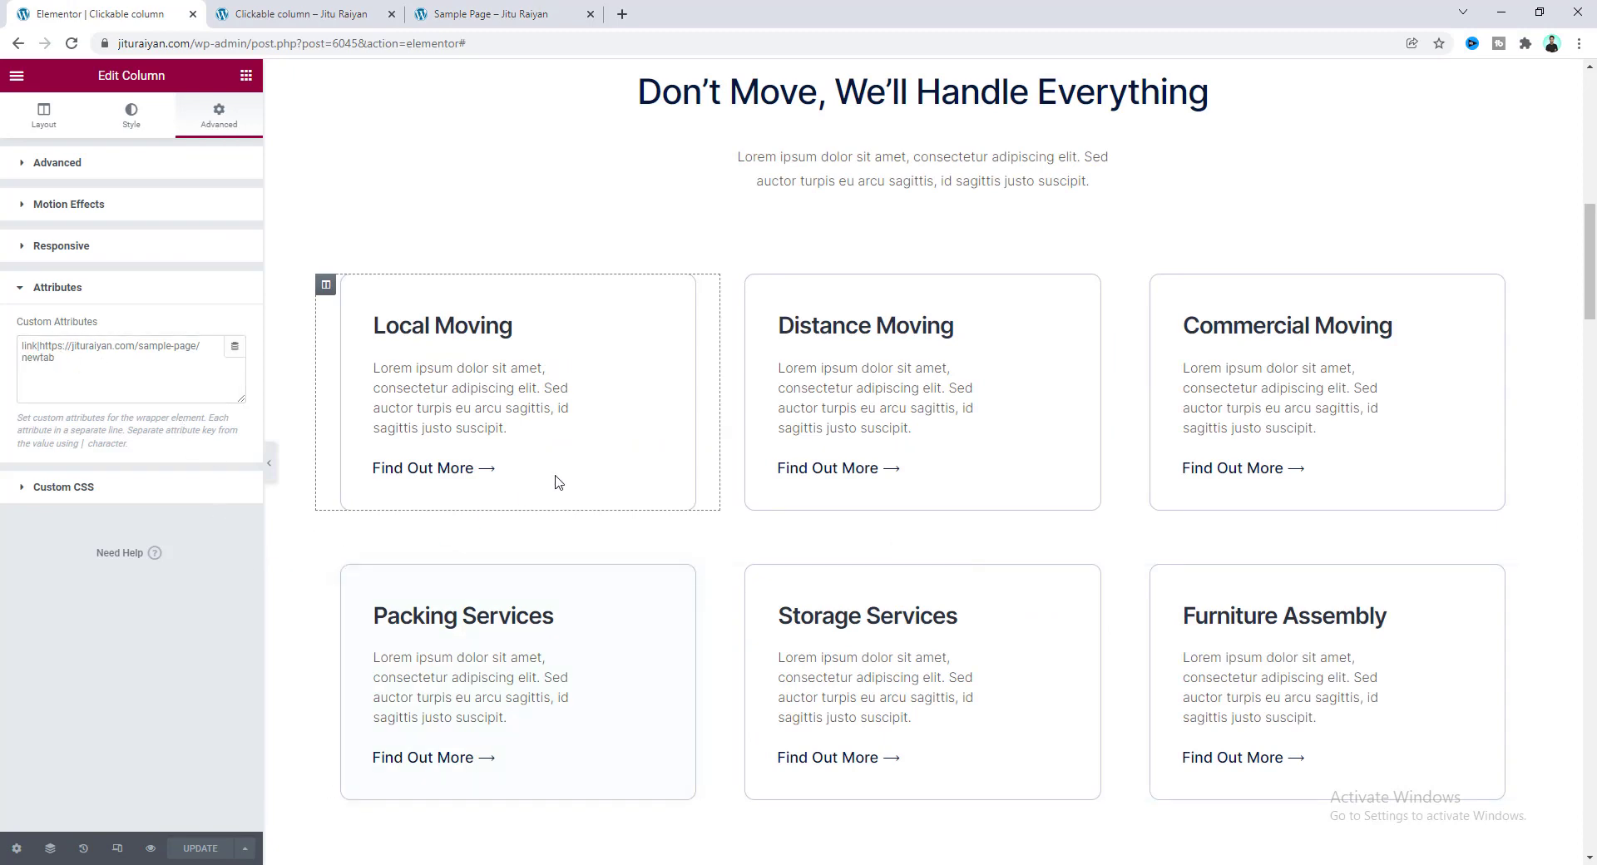
left_click(730, 284)
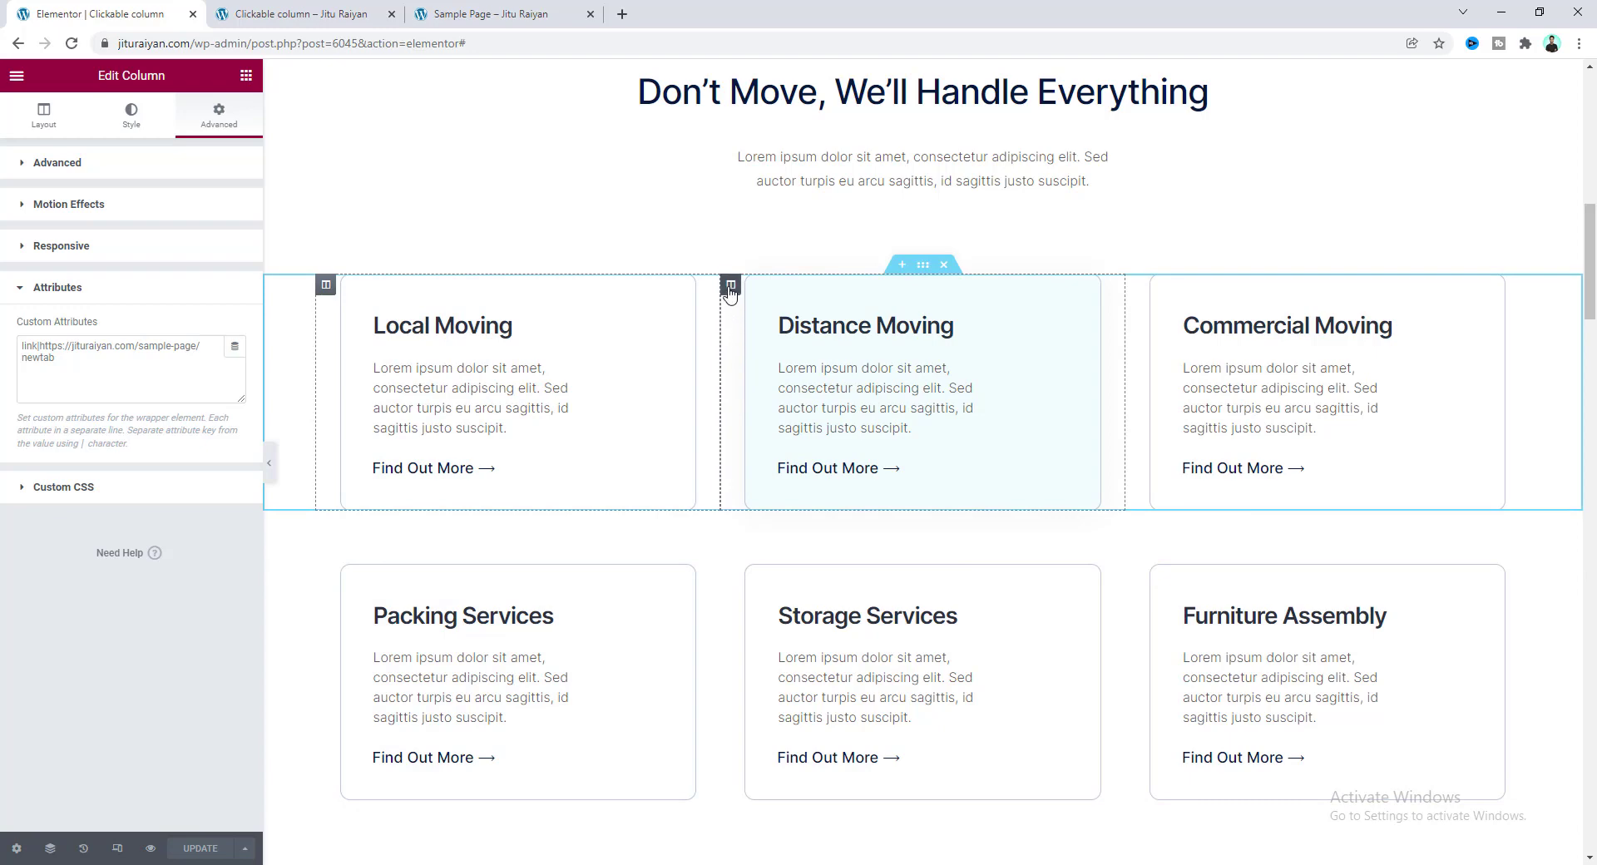
left_click(43, 115)
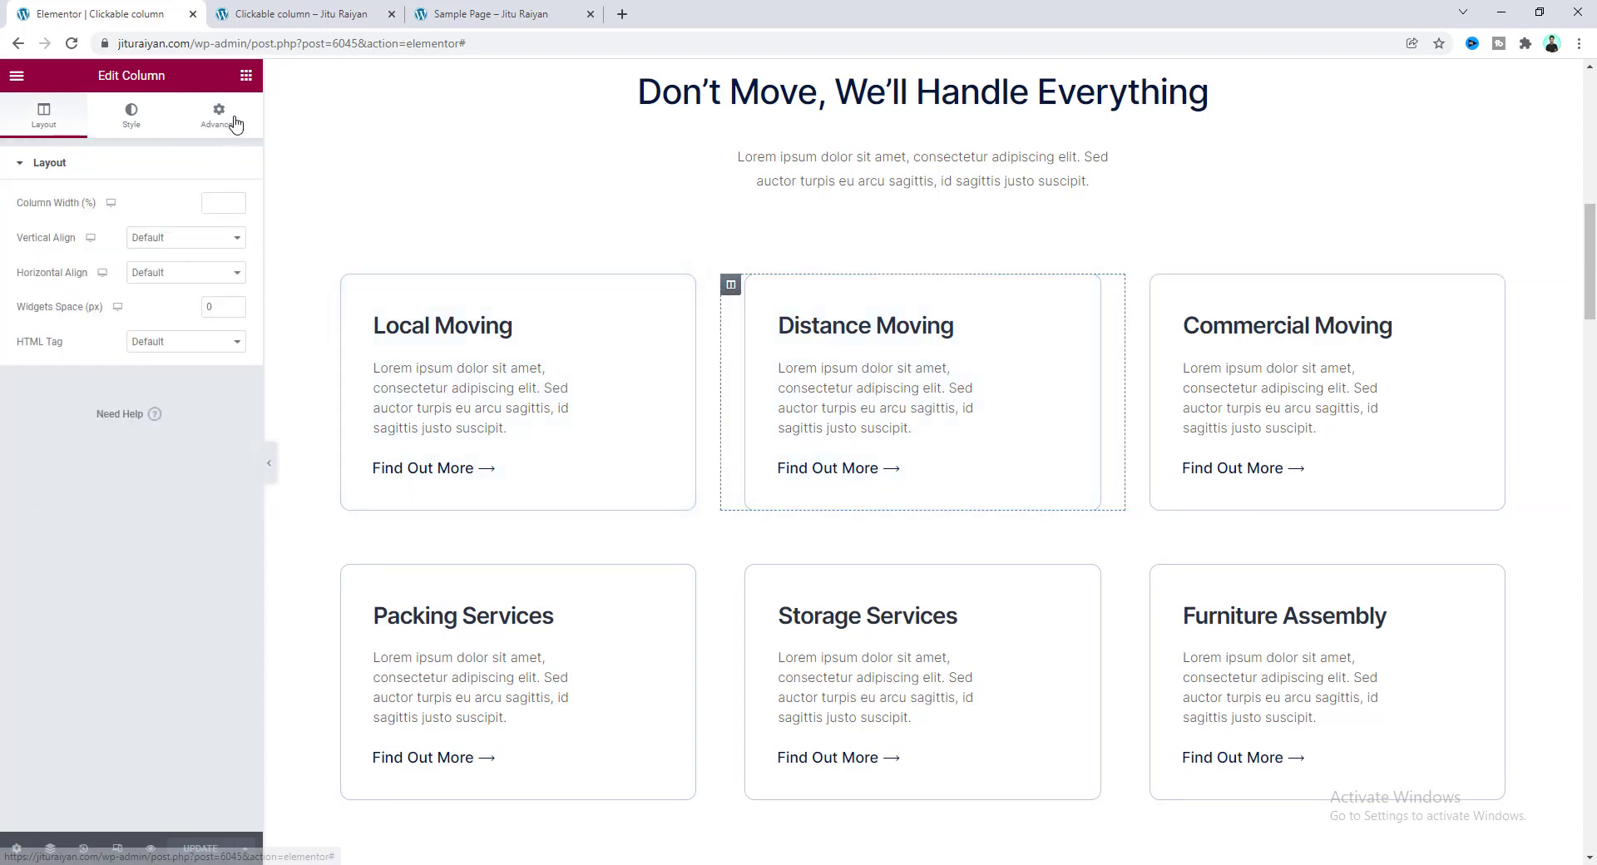
left_click(218, 115)
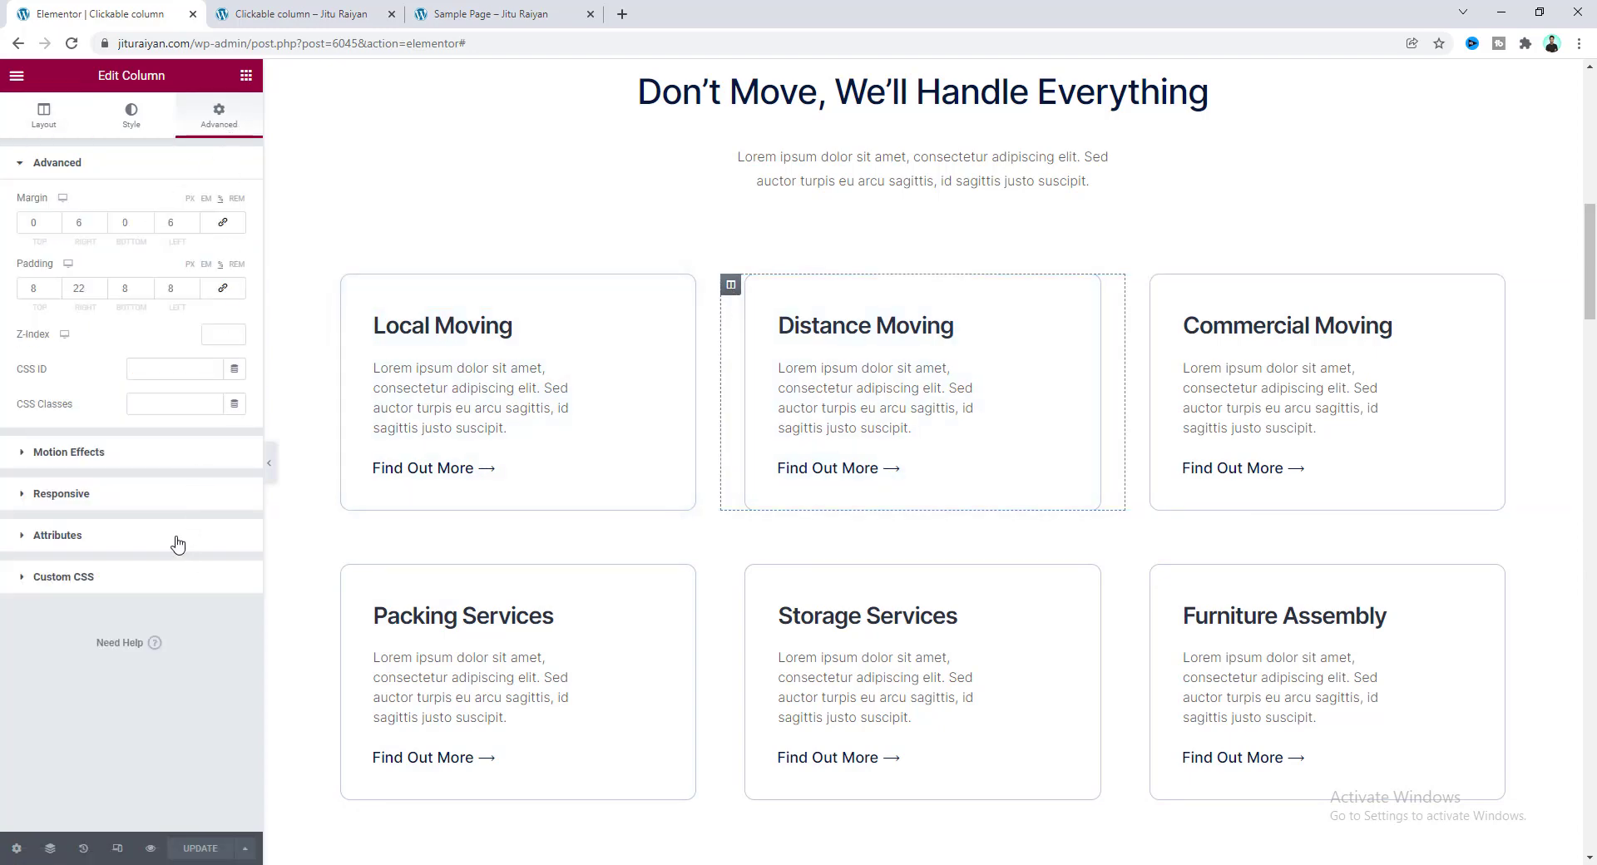
left_click(57, 536)
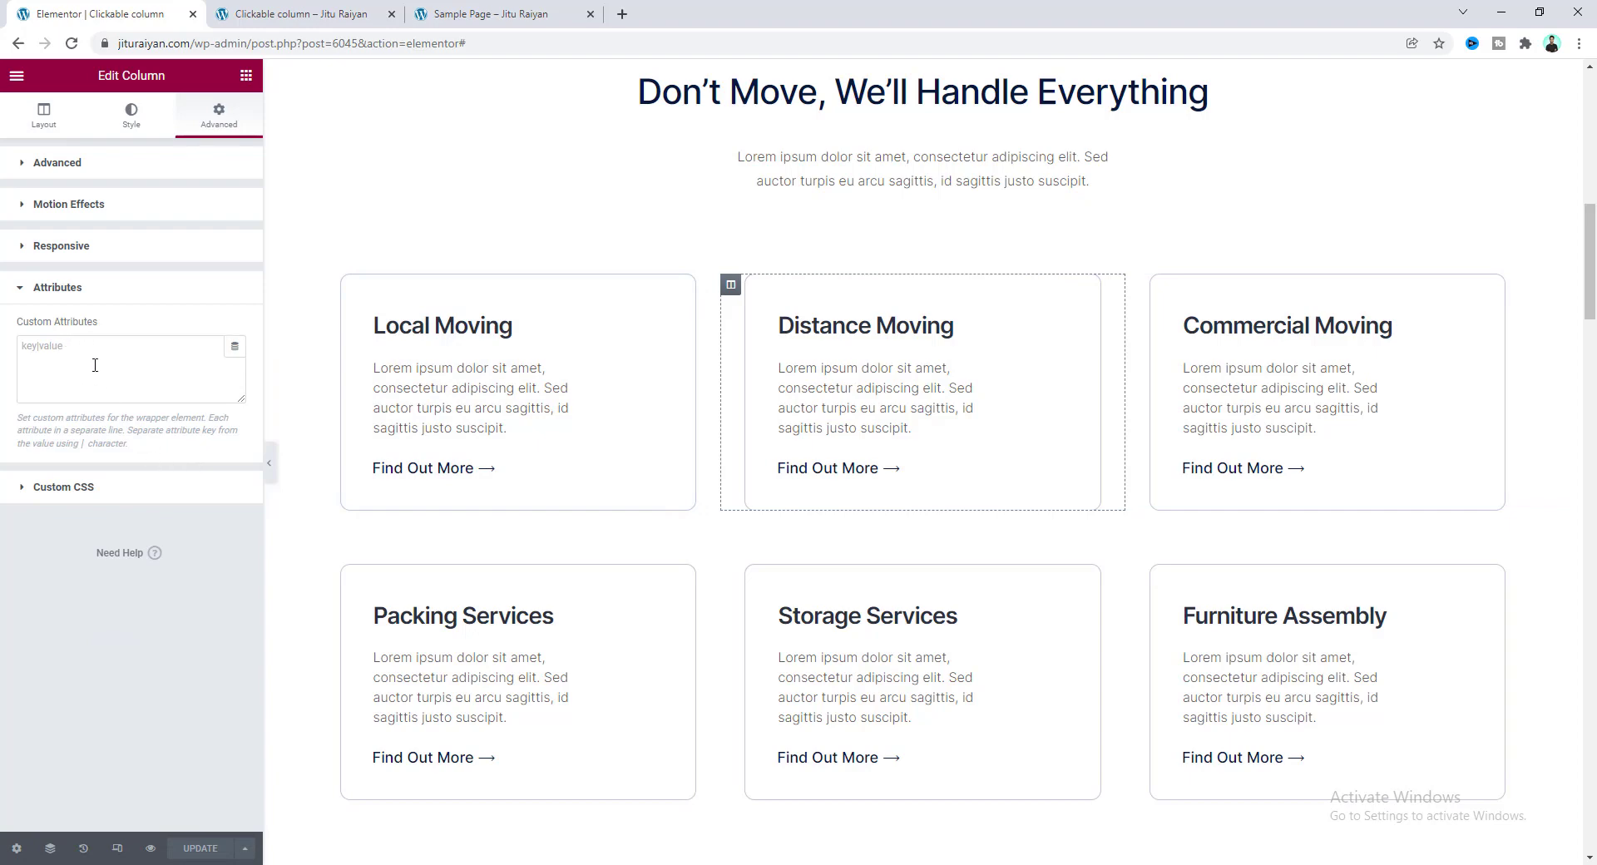
- Scroll to the Ready To Move? Get A Quote Now! section and view it with the panel hidden
scroll("down", 3)
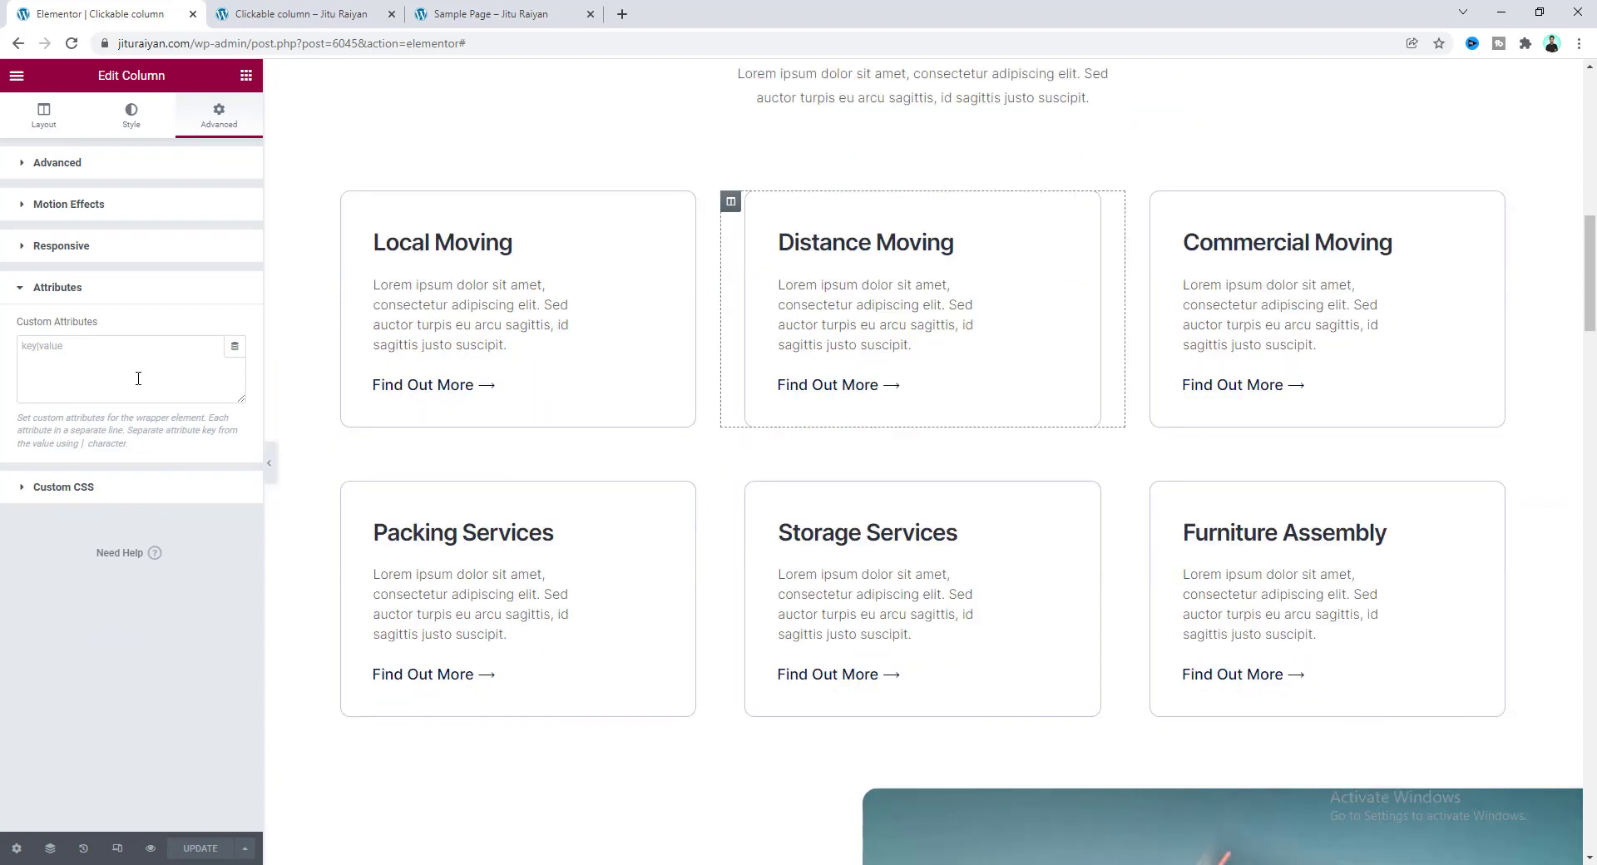
scroll("down", 3)
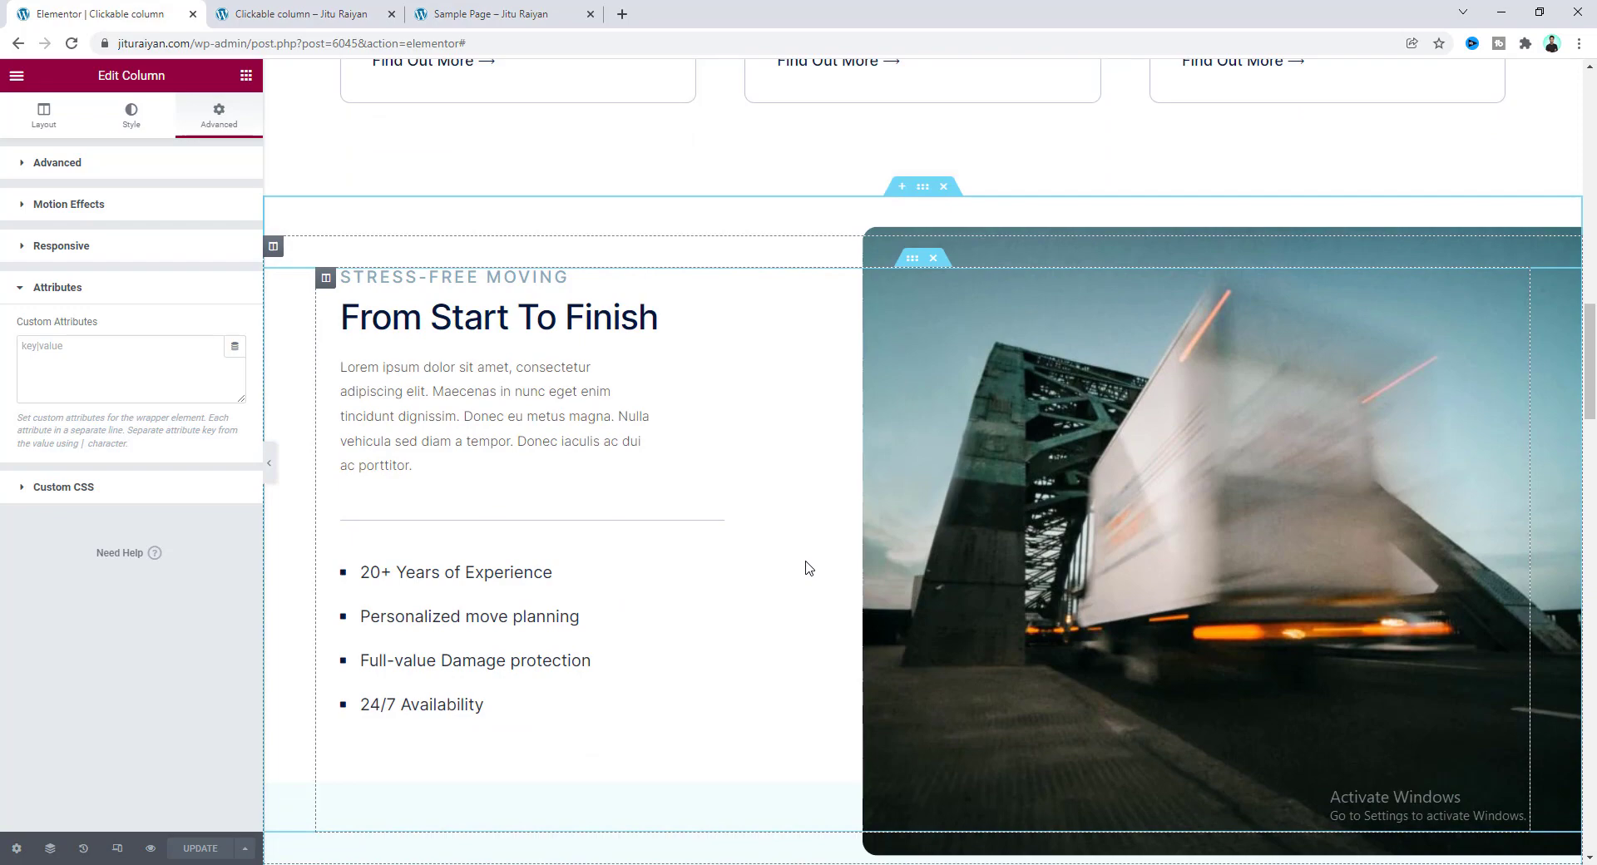
scroll("down", 3)
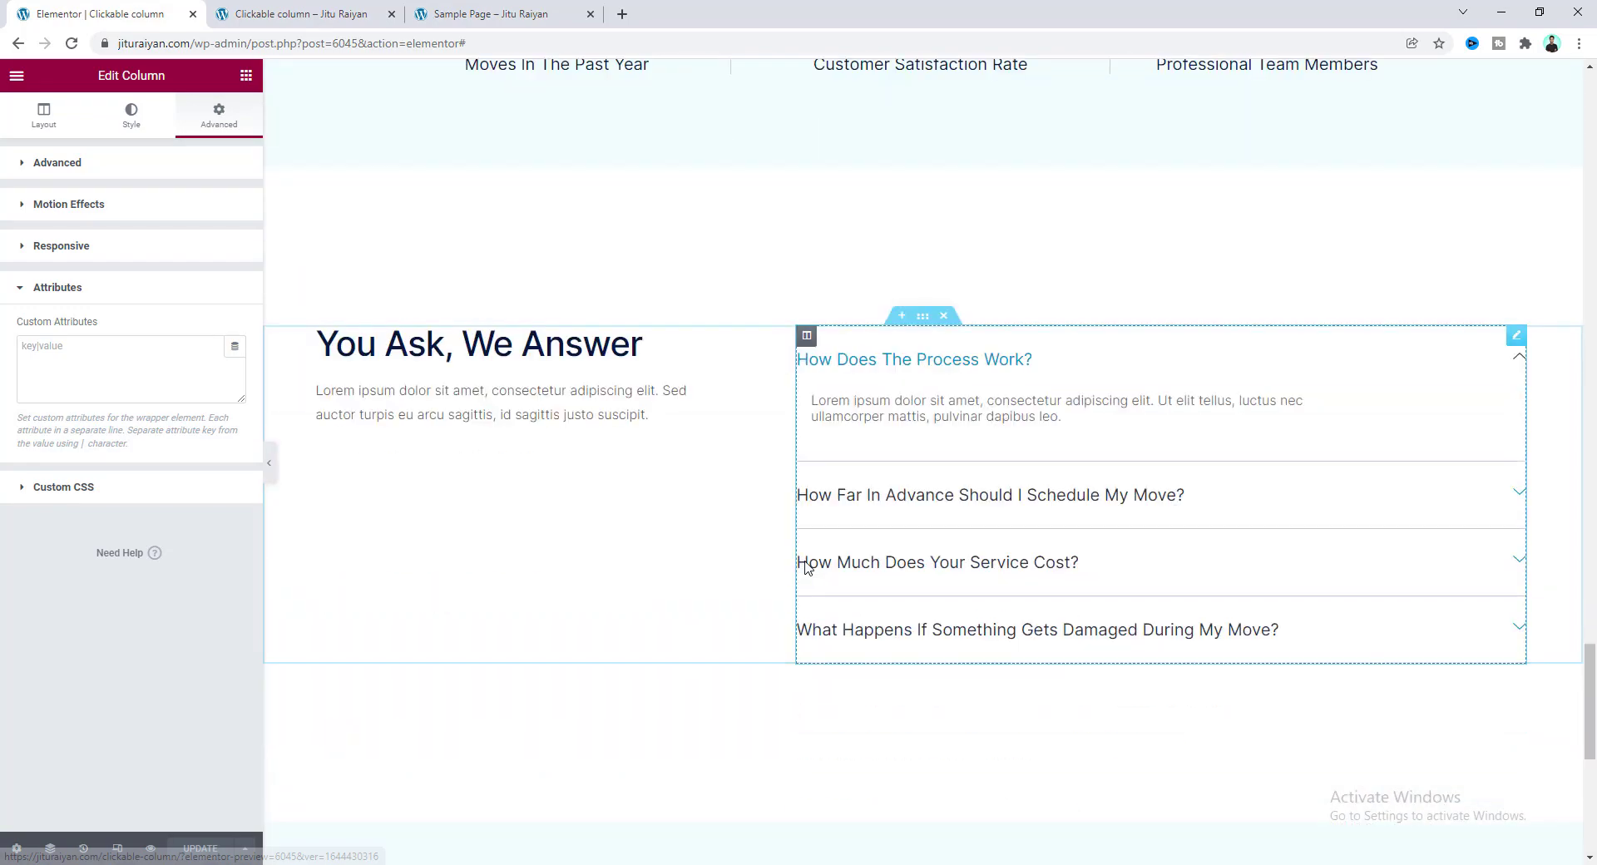
scroll("down", 3)
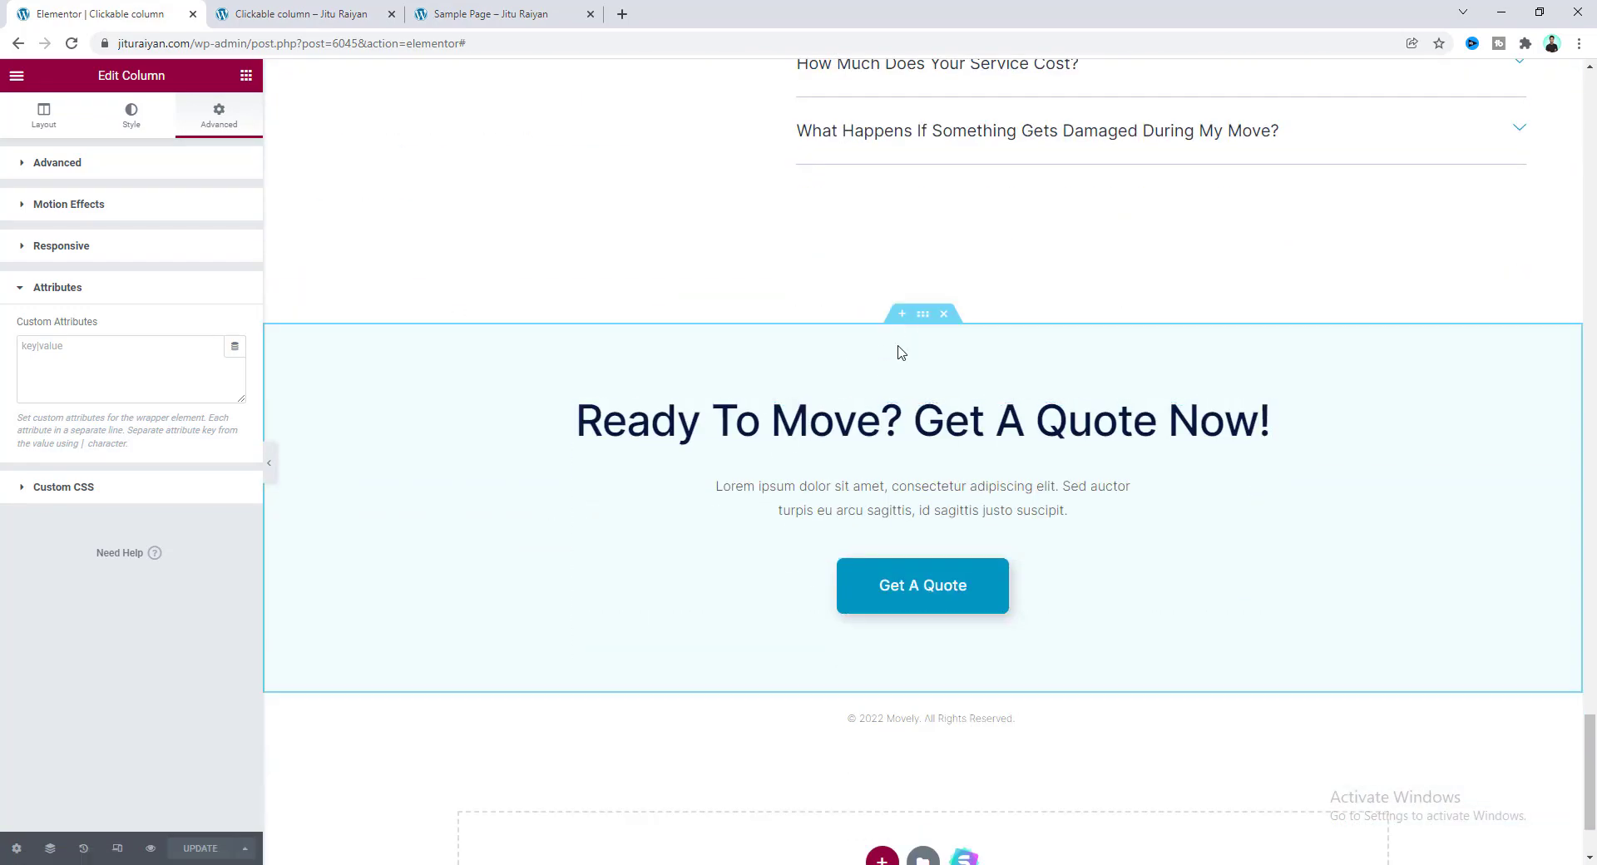
left_click(922, 420)
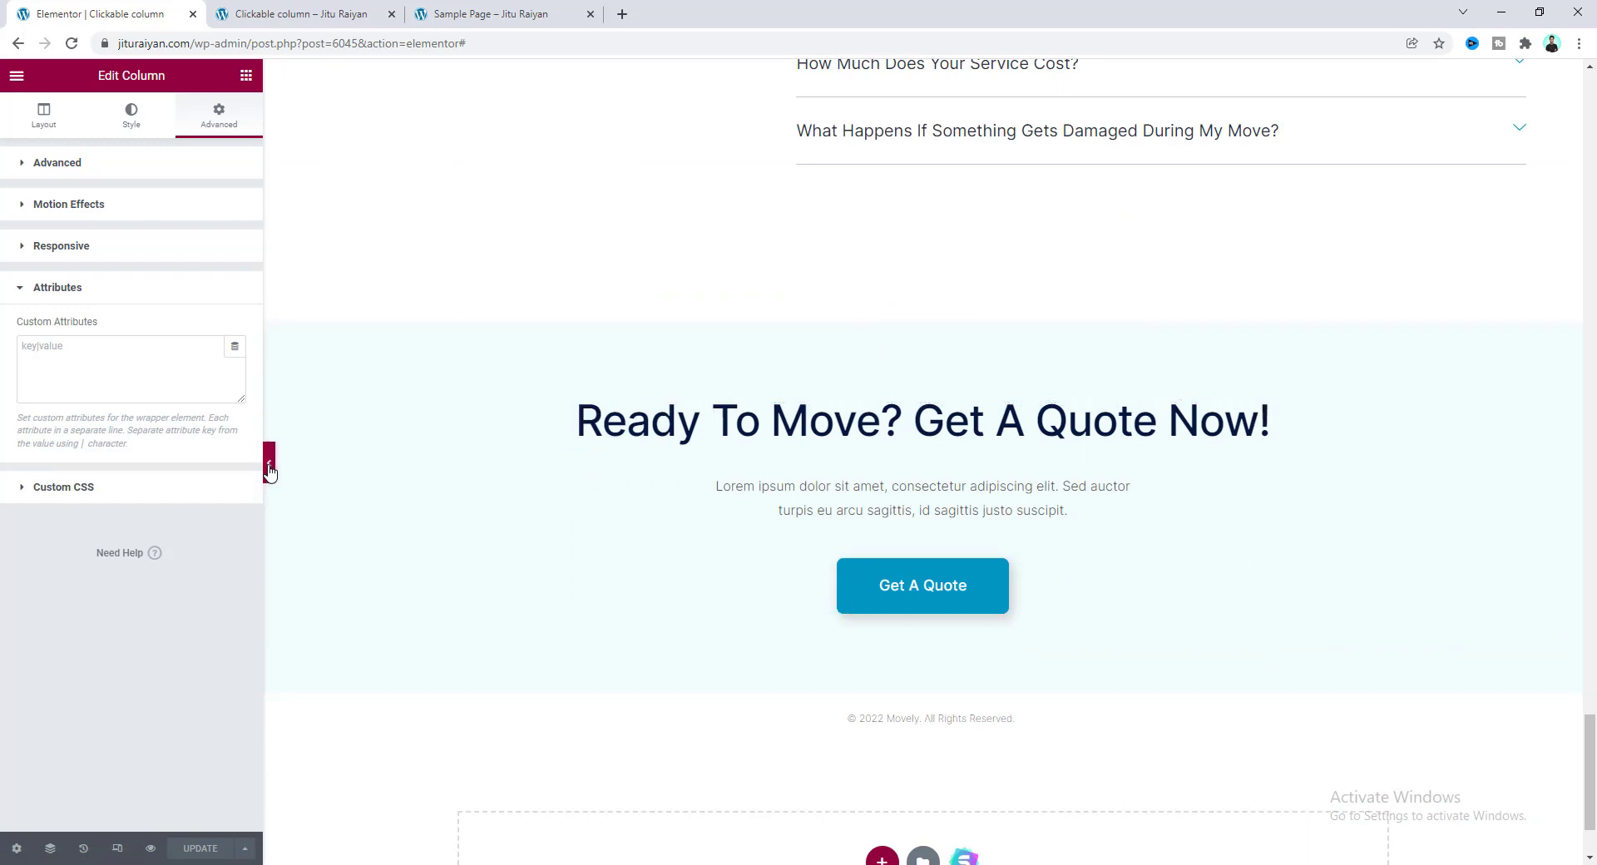
left_click(269, 469)
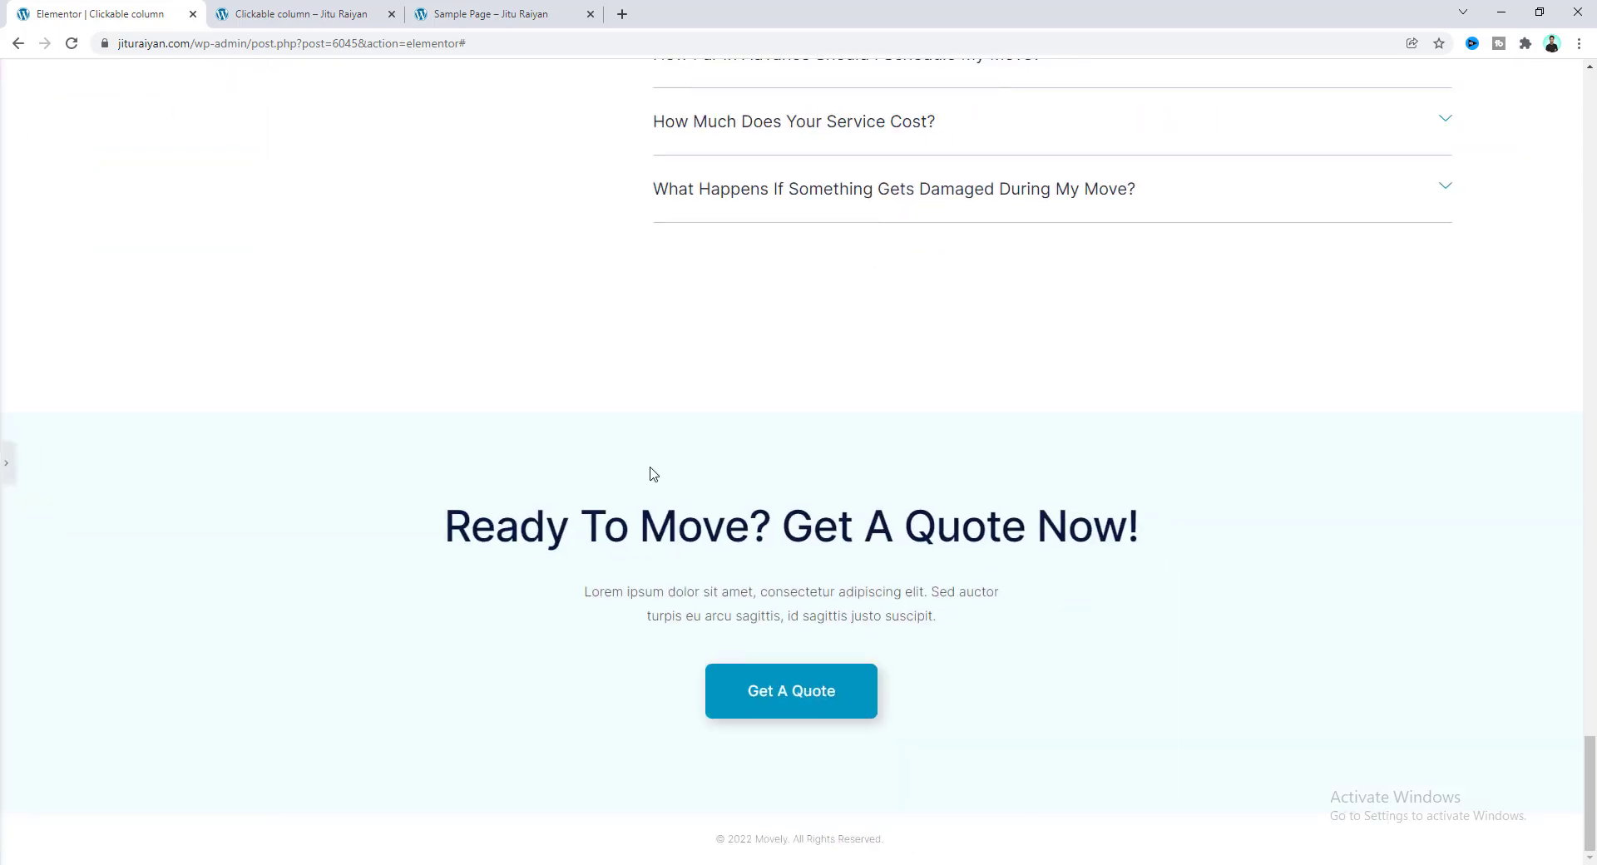
mouse_move(430, 687)
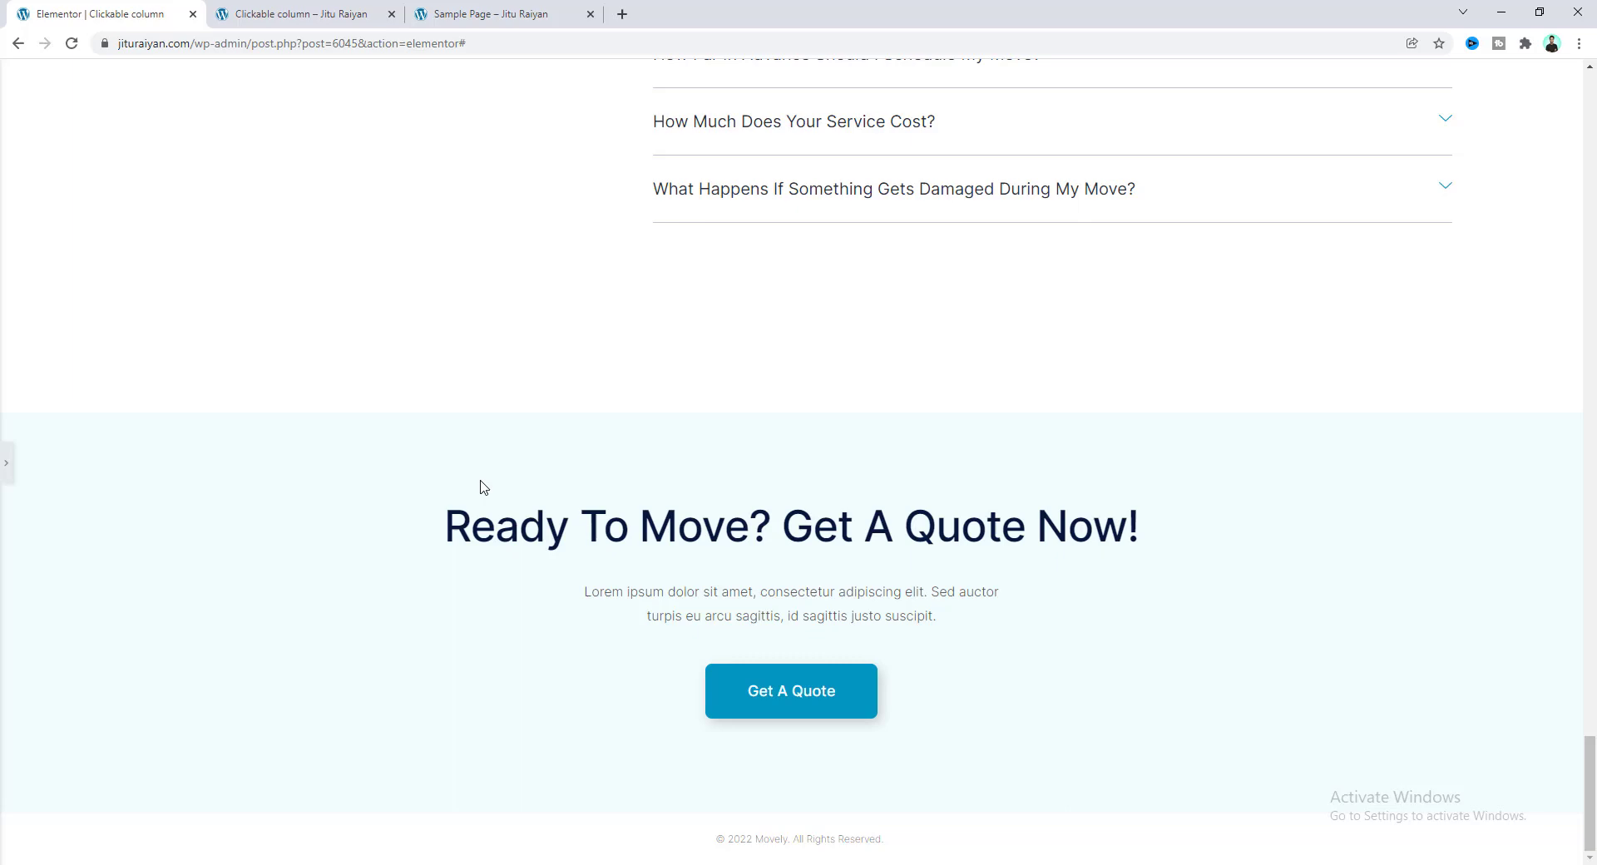
mouse_move(671, 668)
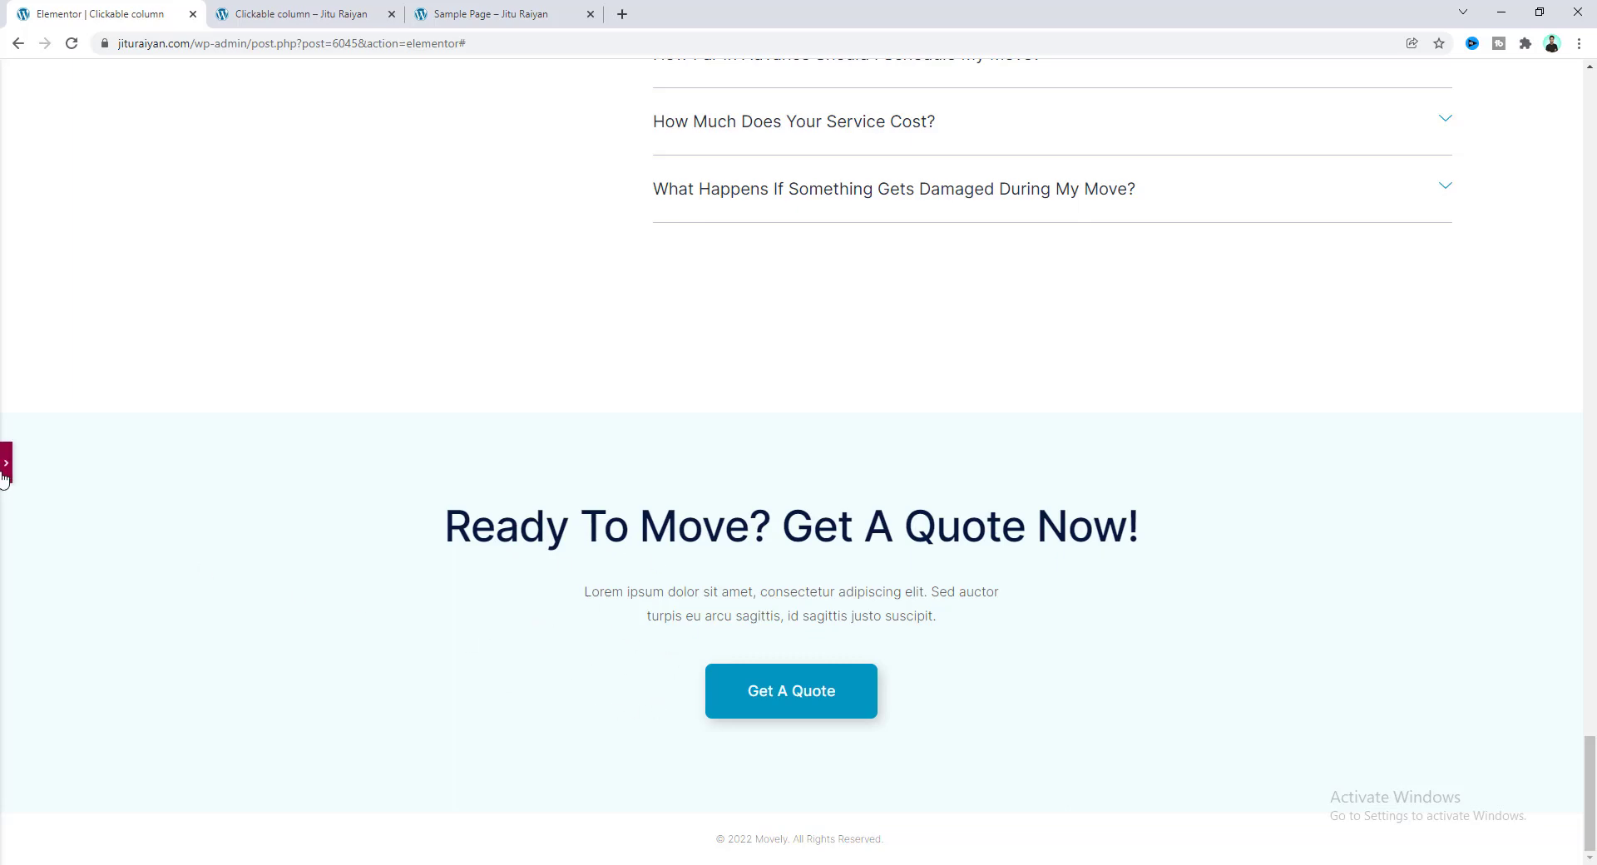
left_click(7, 462)
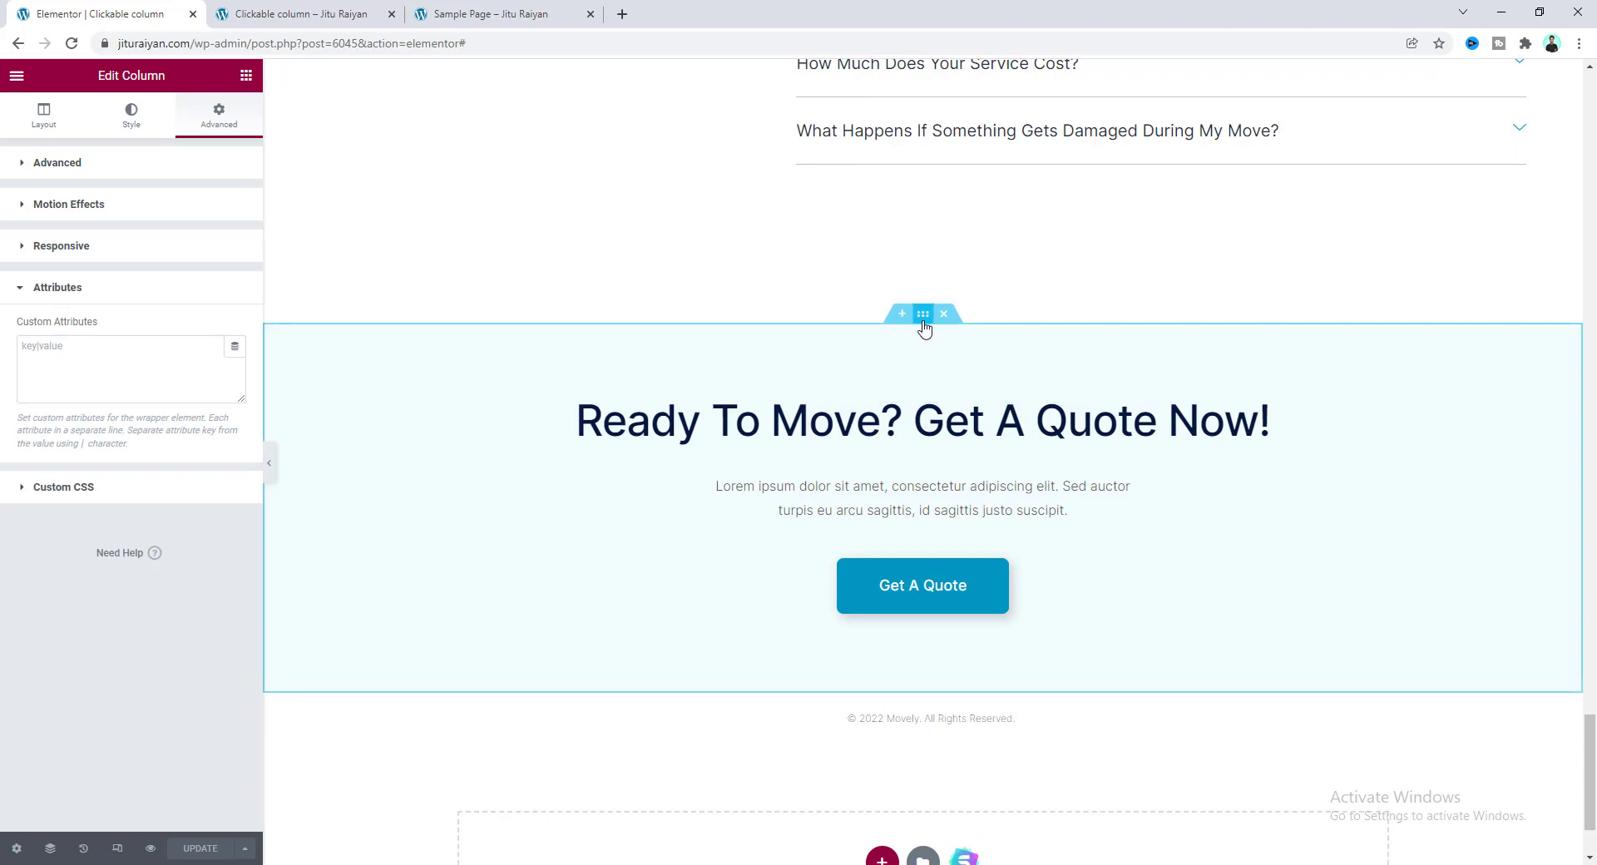
left_click(922, 315)
type("link")
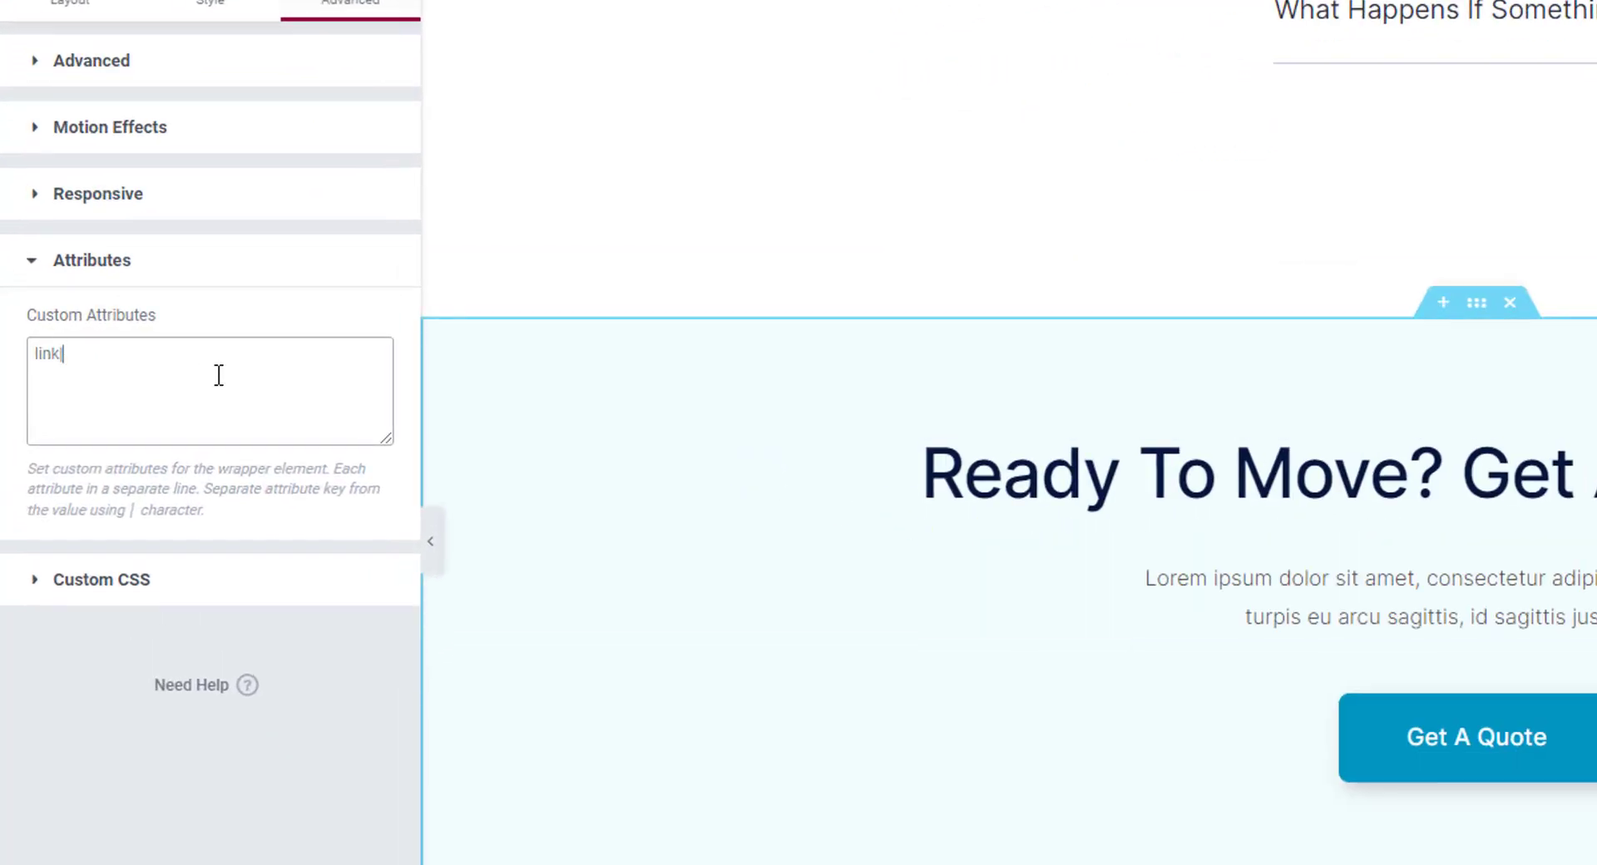
type("|https://jituraiyan.com/contact/")
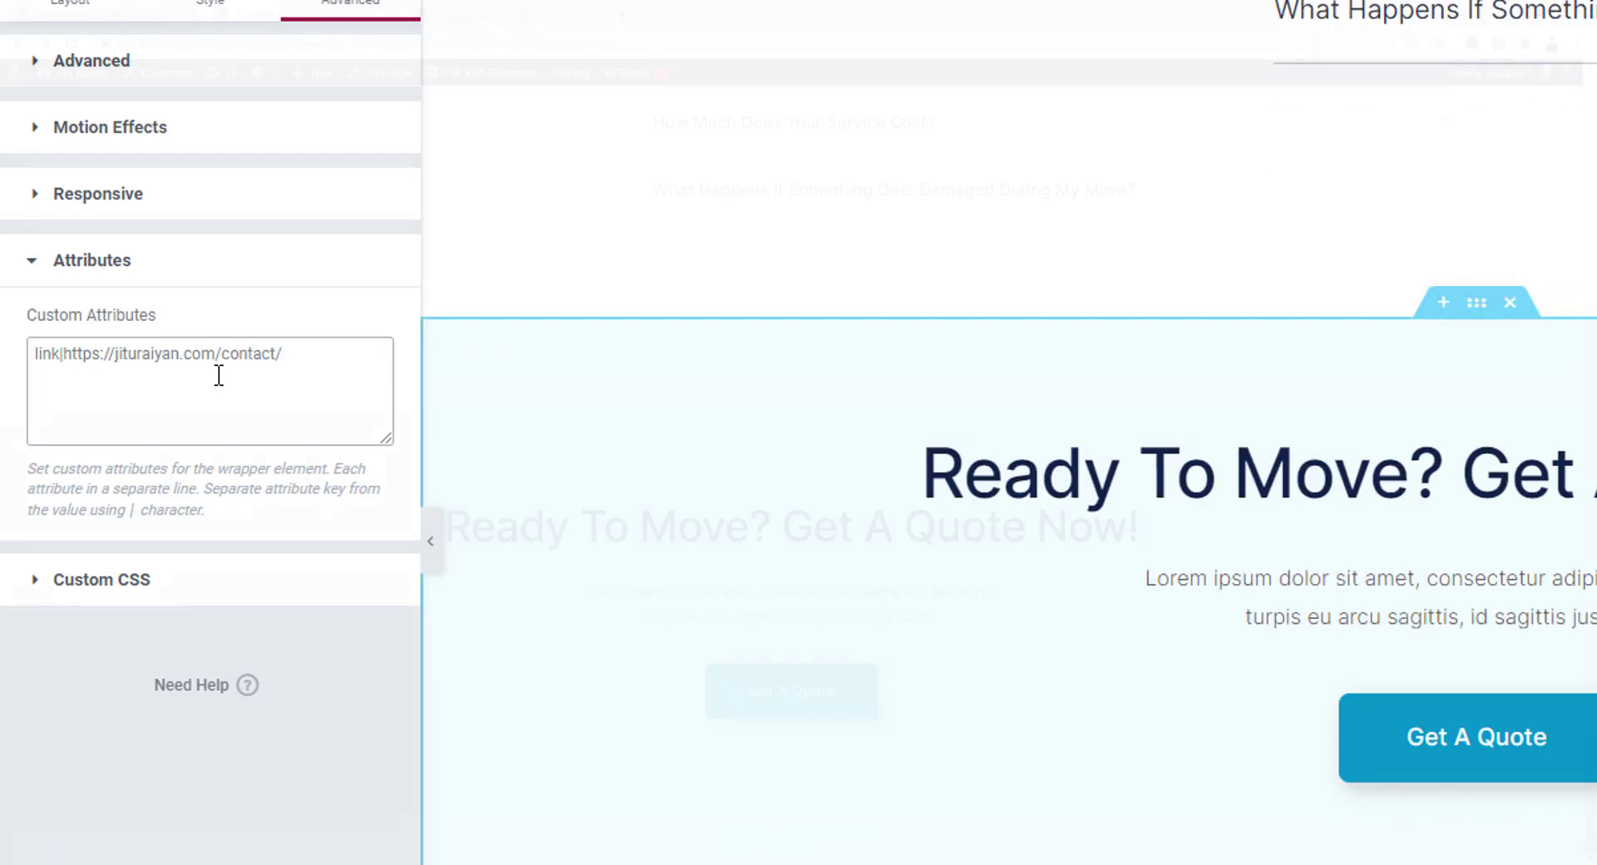
left_click(296, 13)
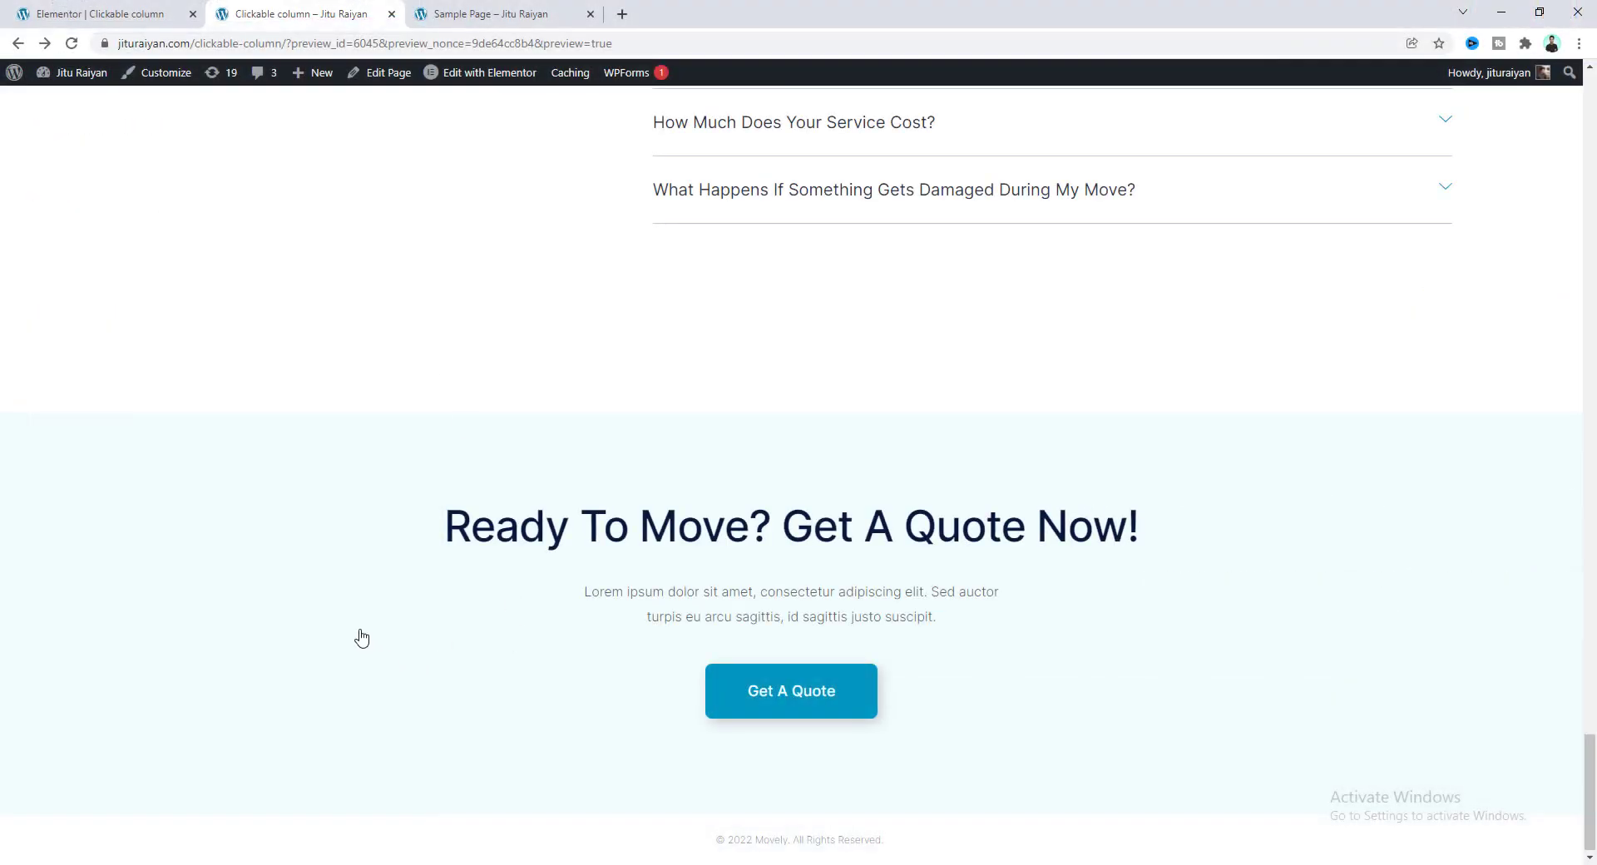
left_click(790, 690)
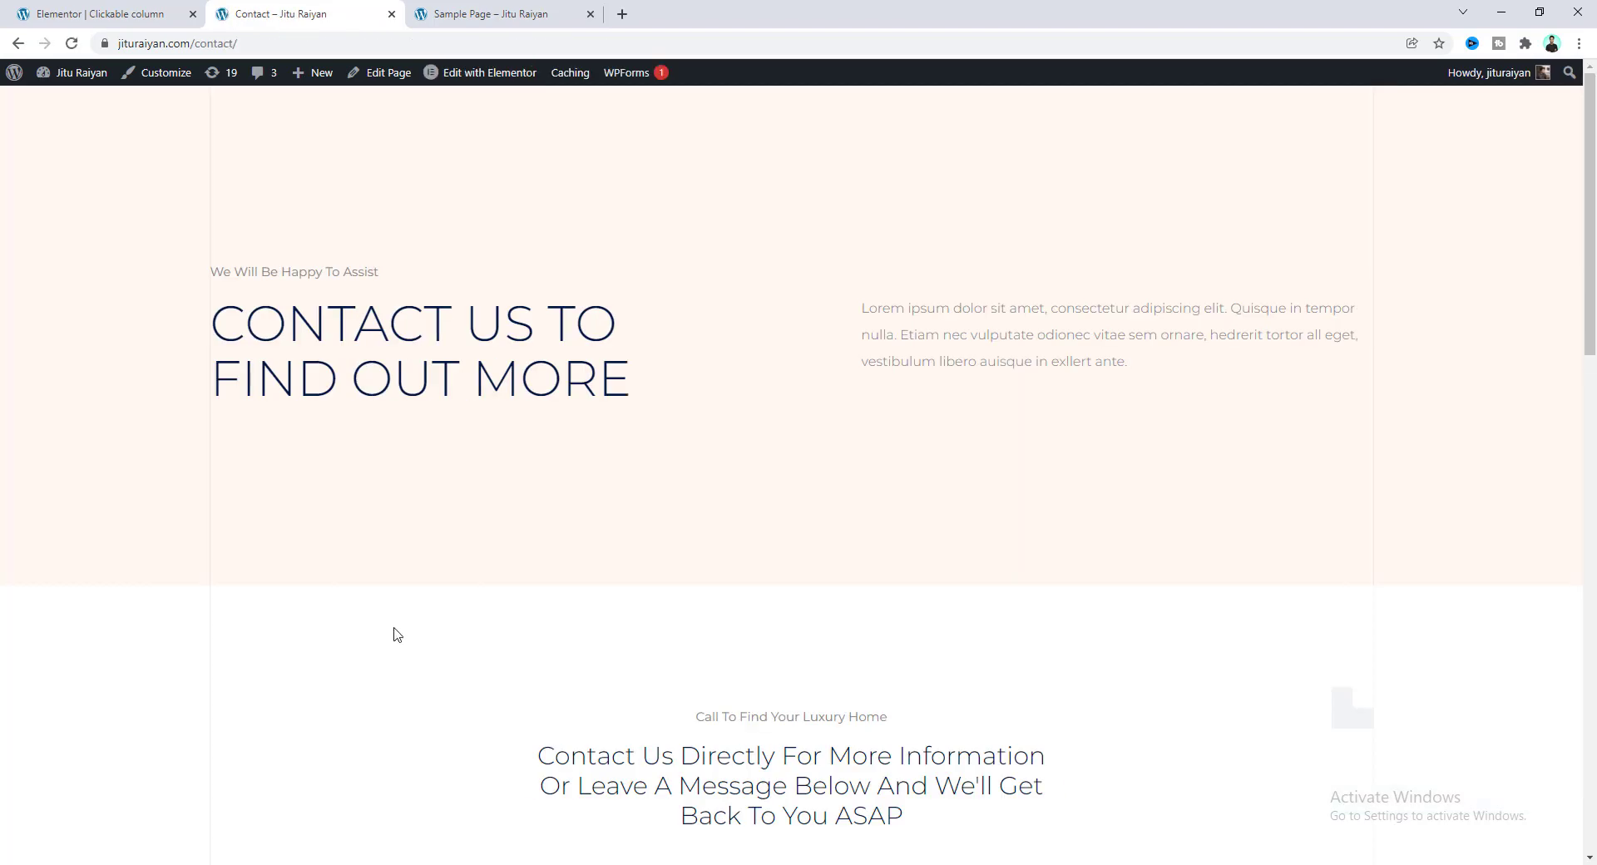
left_click(97, 13)
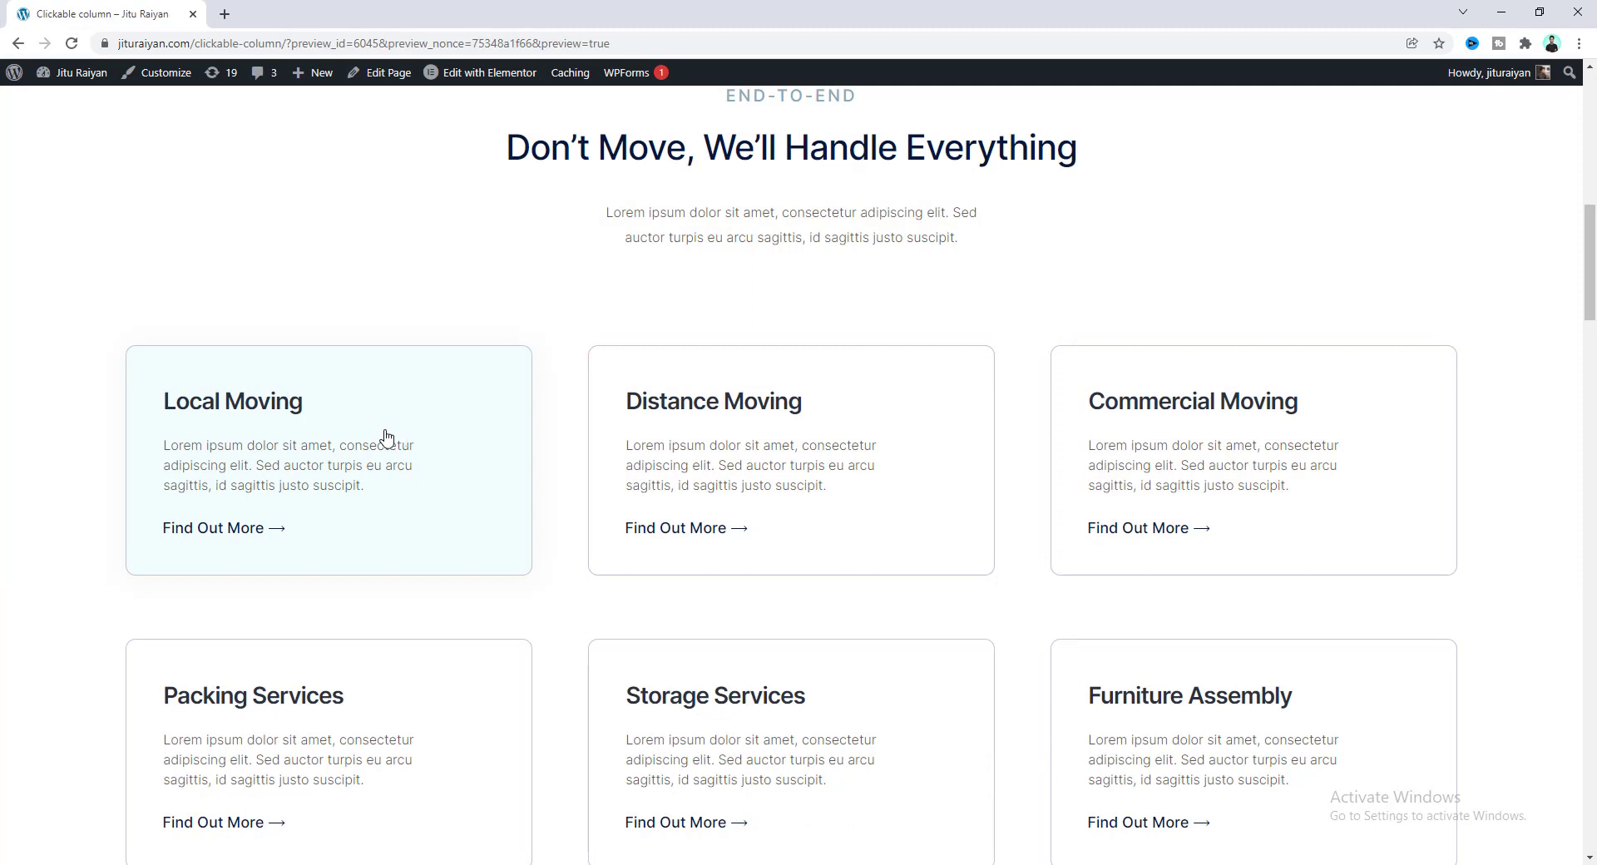
mouse_move(78, 479)
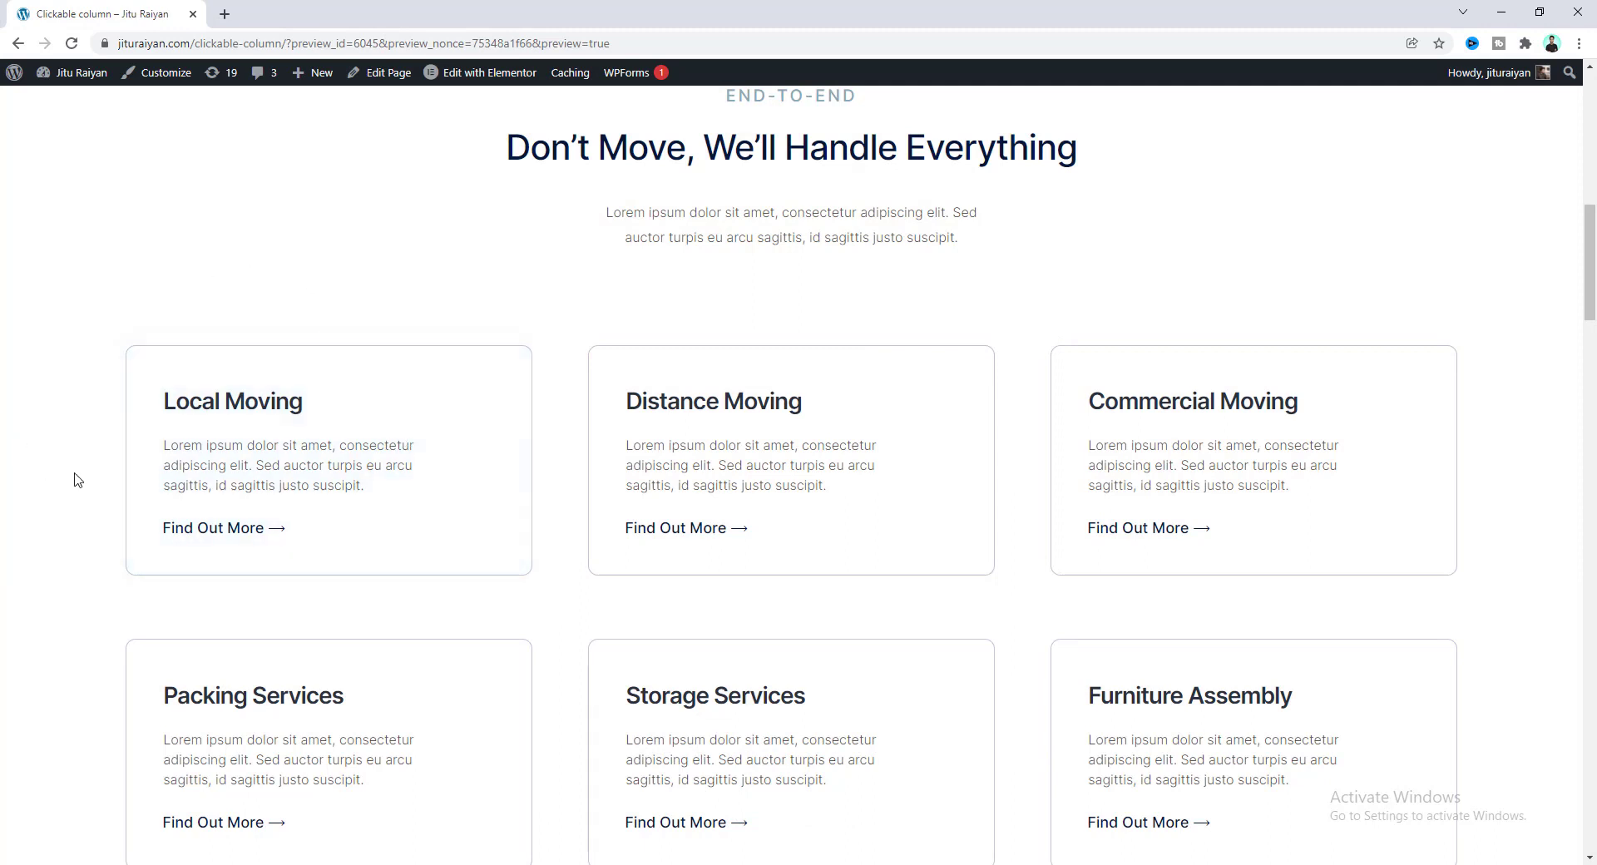